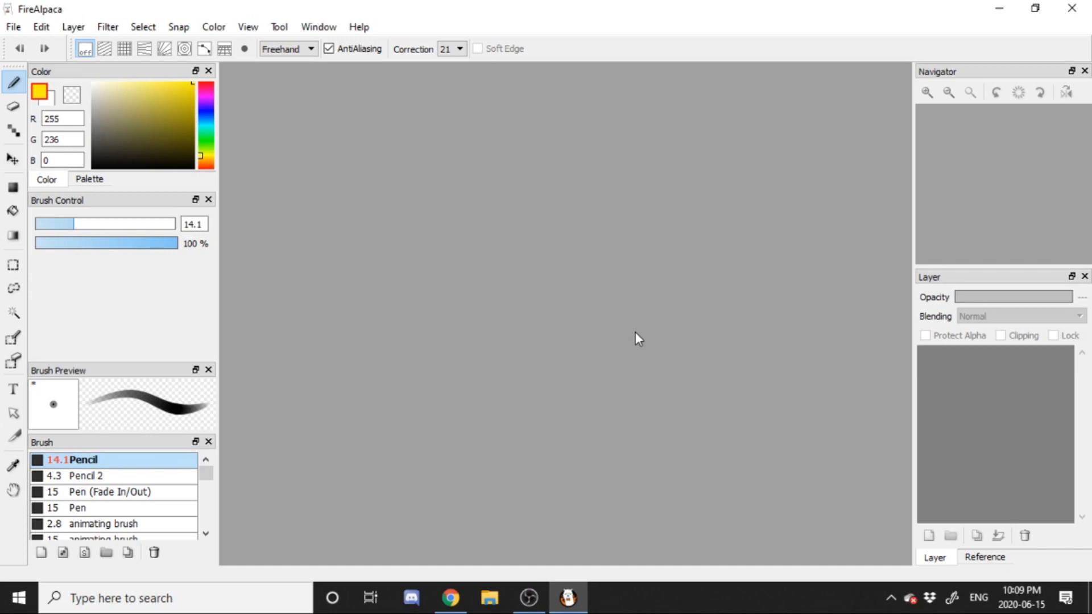
- Pick a dark olive grey (R101 G98 B70) as the drawing colour instead of yellow
click(117, 159)
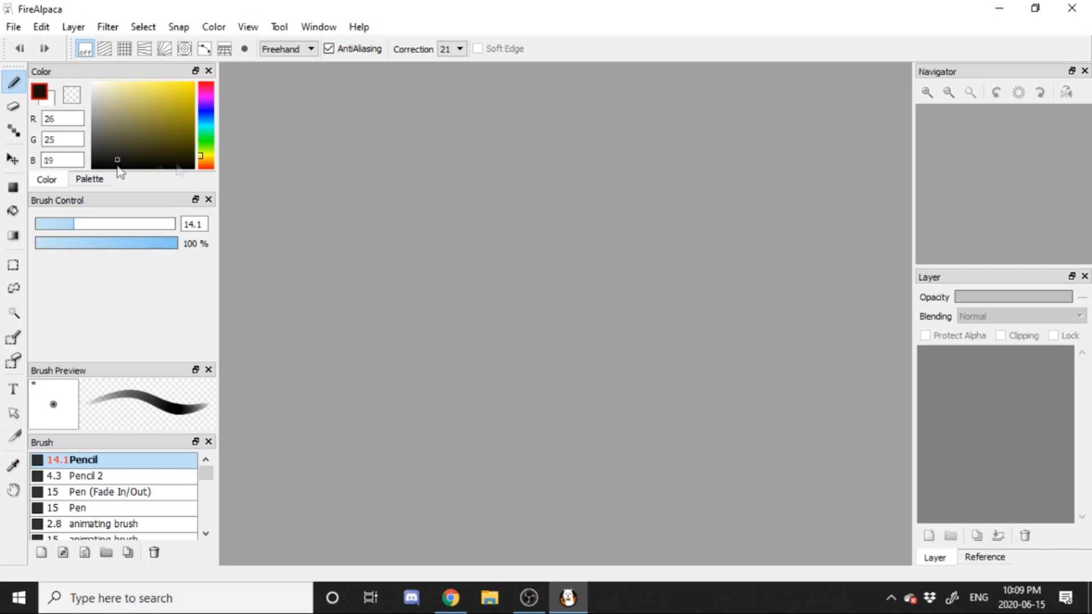
click(123, 133)
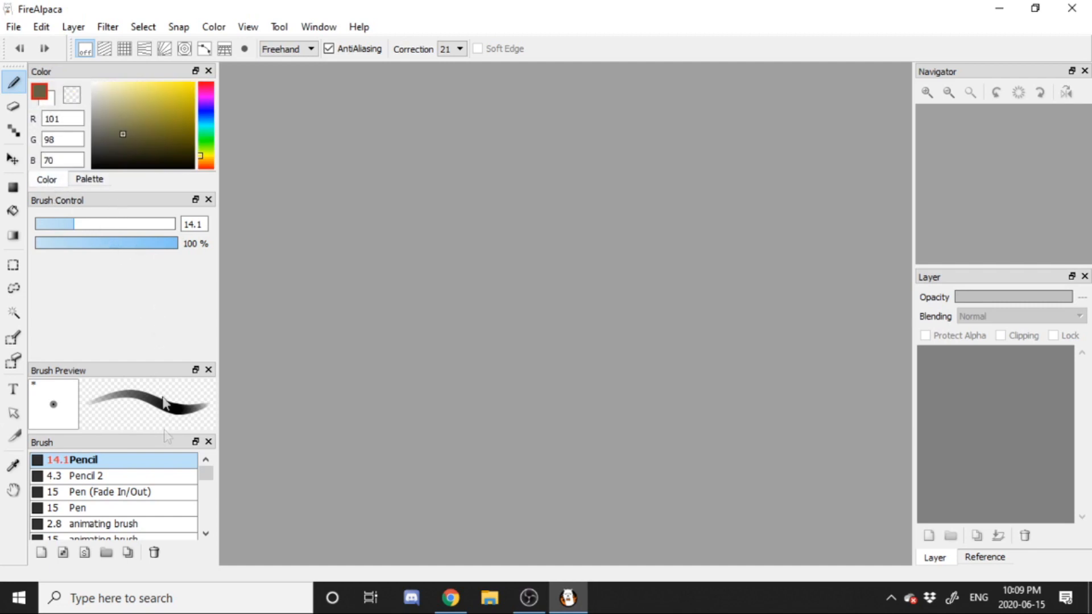
mouse_move(152, 313)
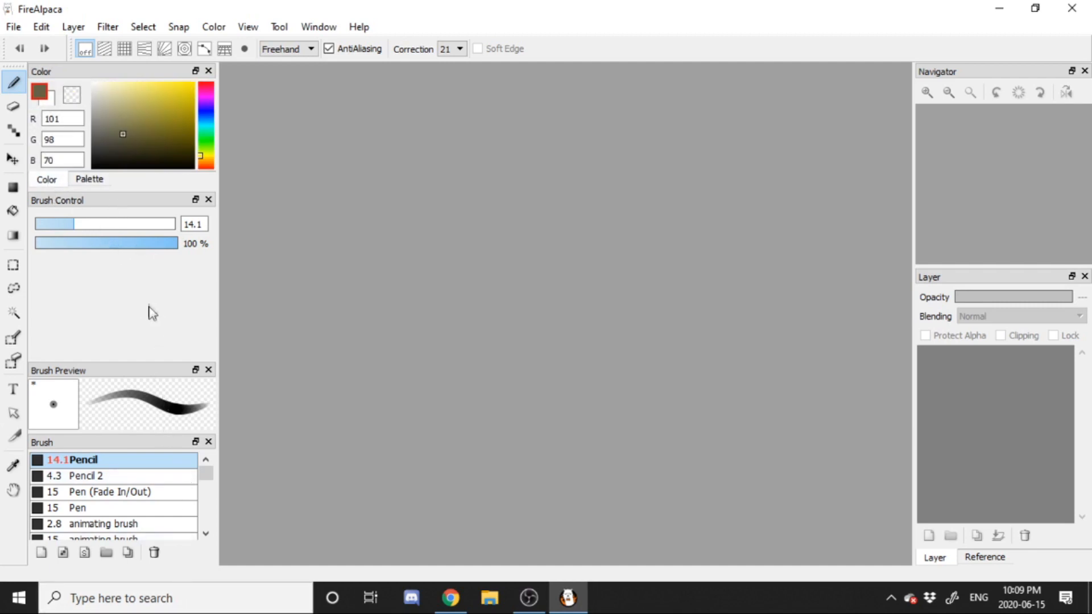
mouse_move(327, 327)
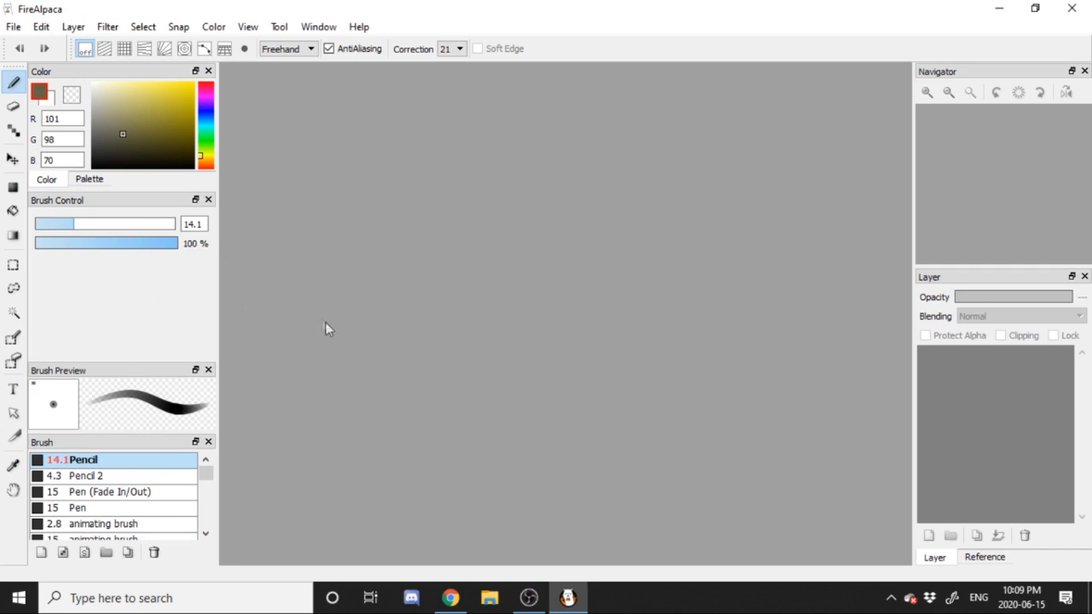
mouse_move(206, 213)
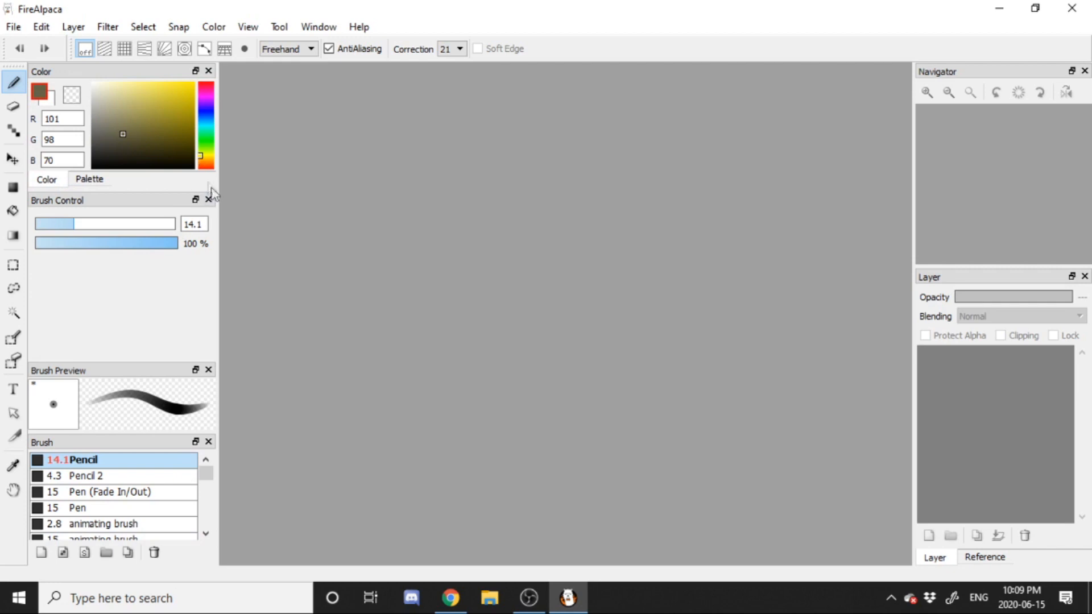
mouse_move(208, 186)
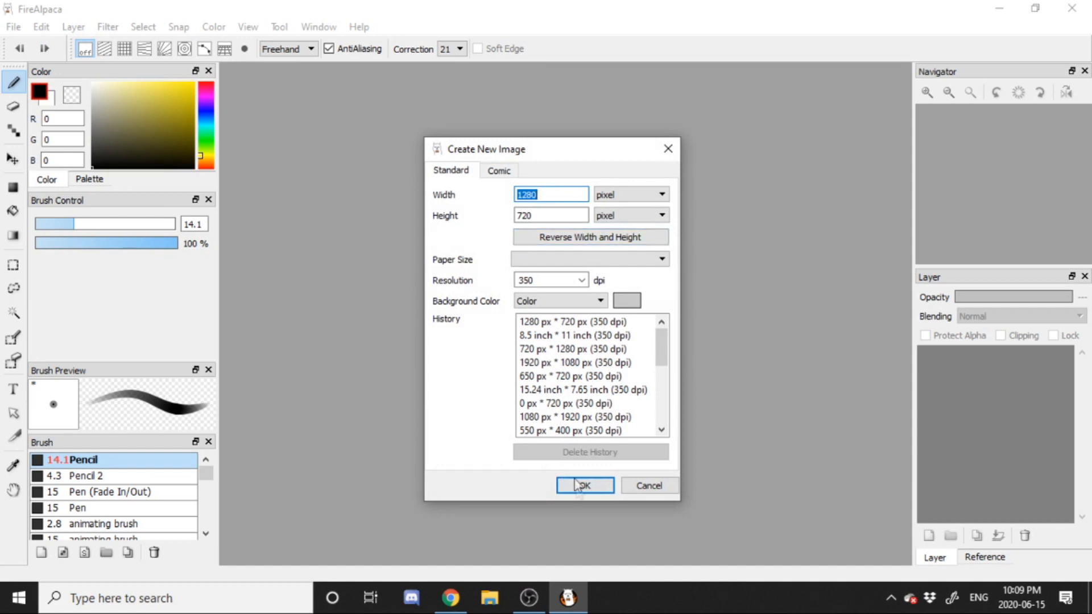
- Confirm the new 1280 × 720 px image and reach the View settings
click(583, 486)
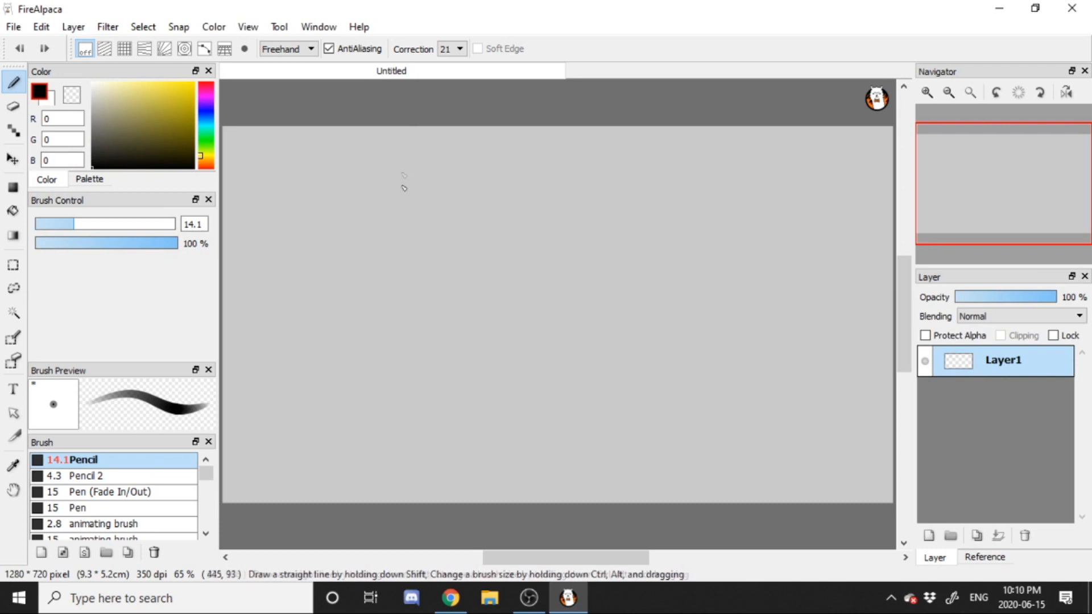
click(247, 26)
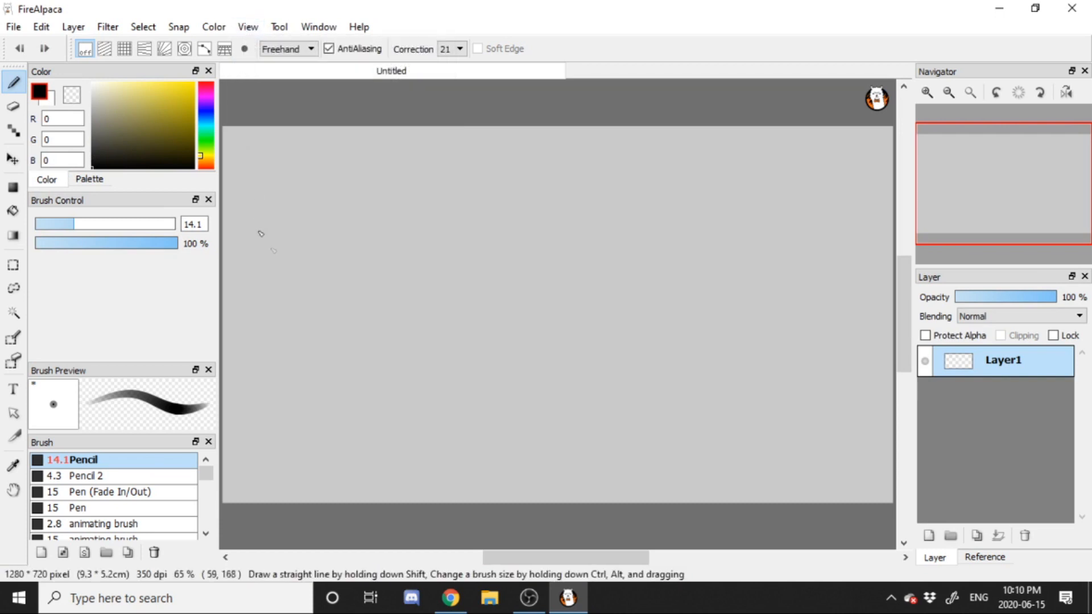
click(247, 27)
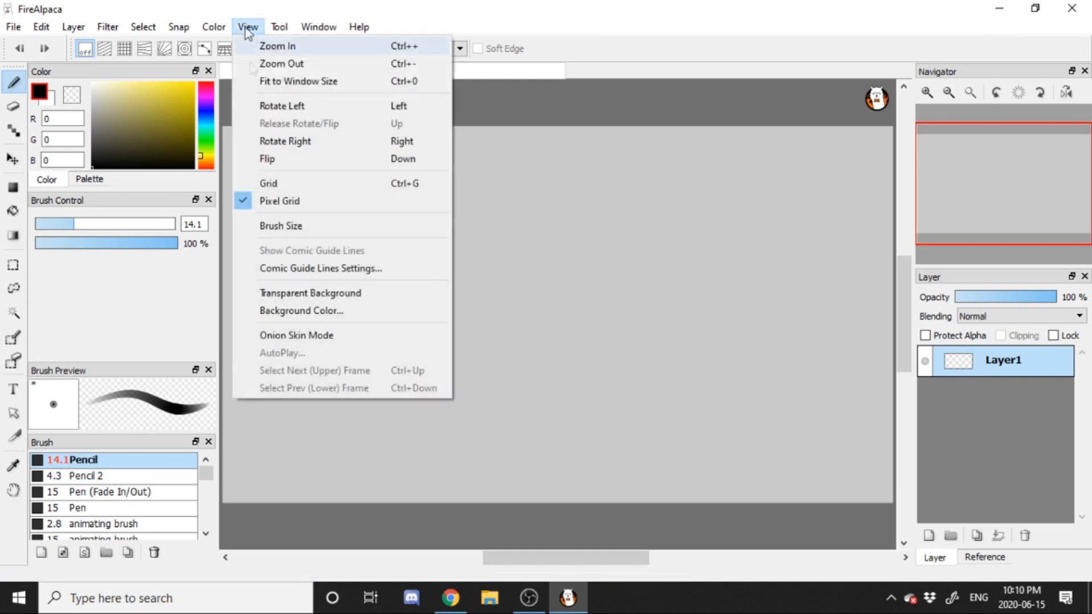
click(278, 26)
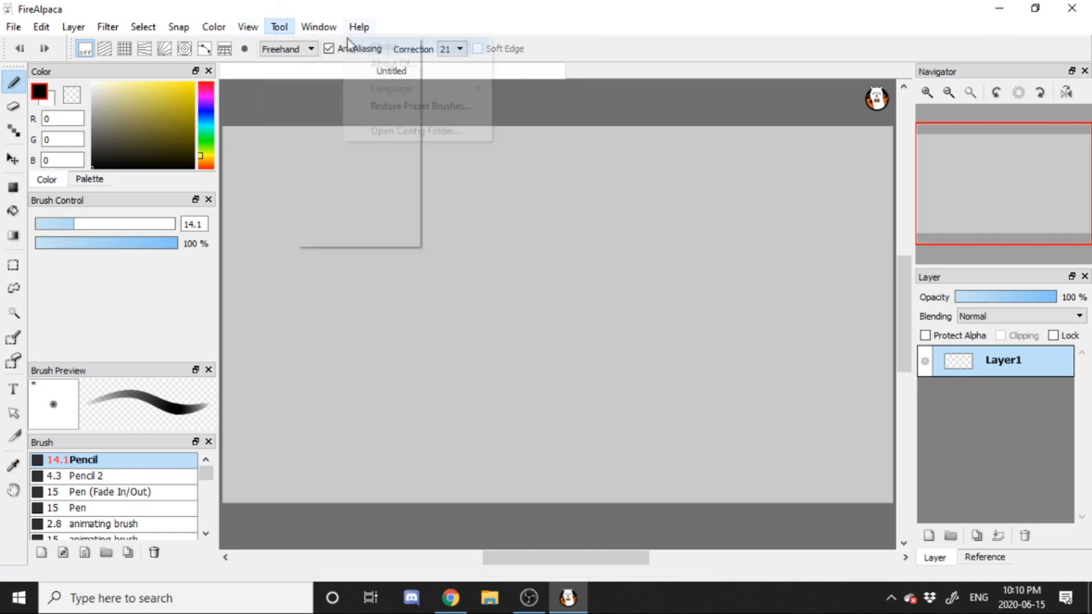
click(246, 26)
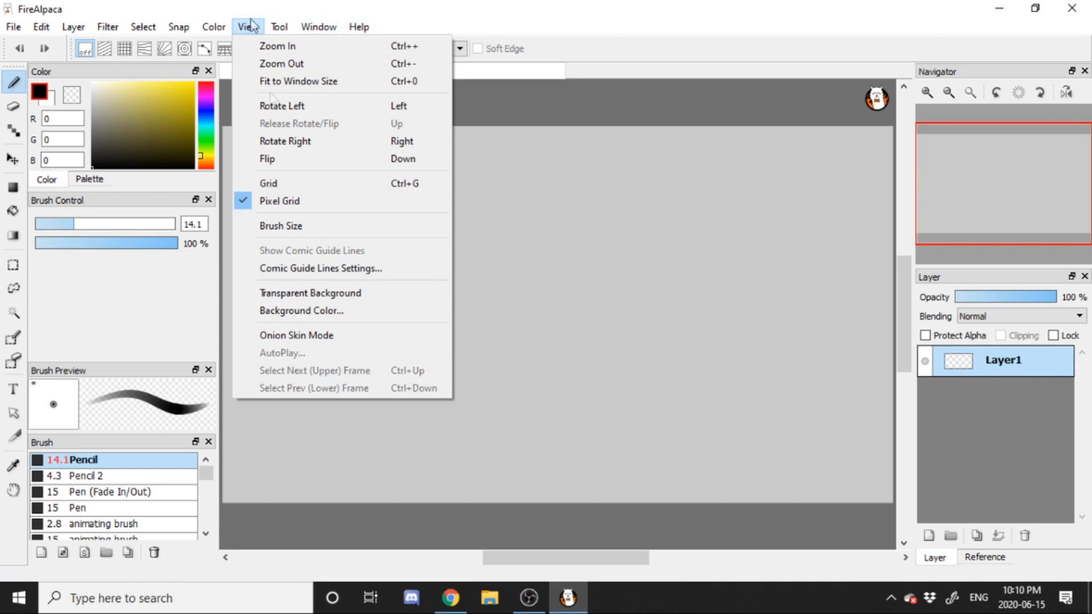
mouse_move(300, 310)
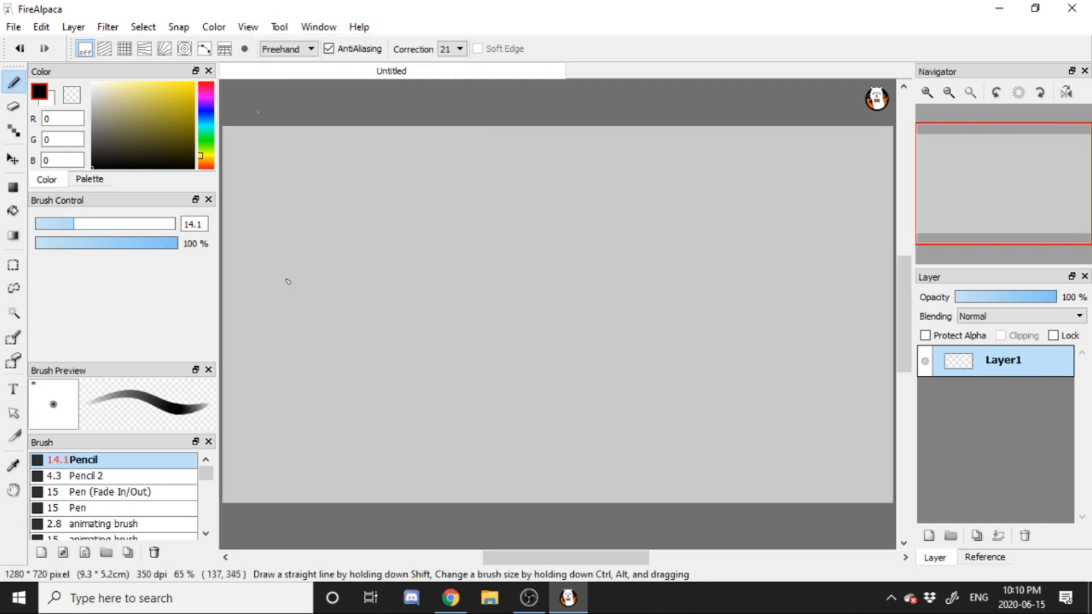
- Set the canvas background colour to white
click(71, 95)
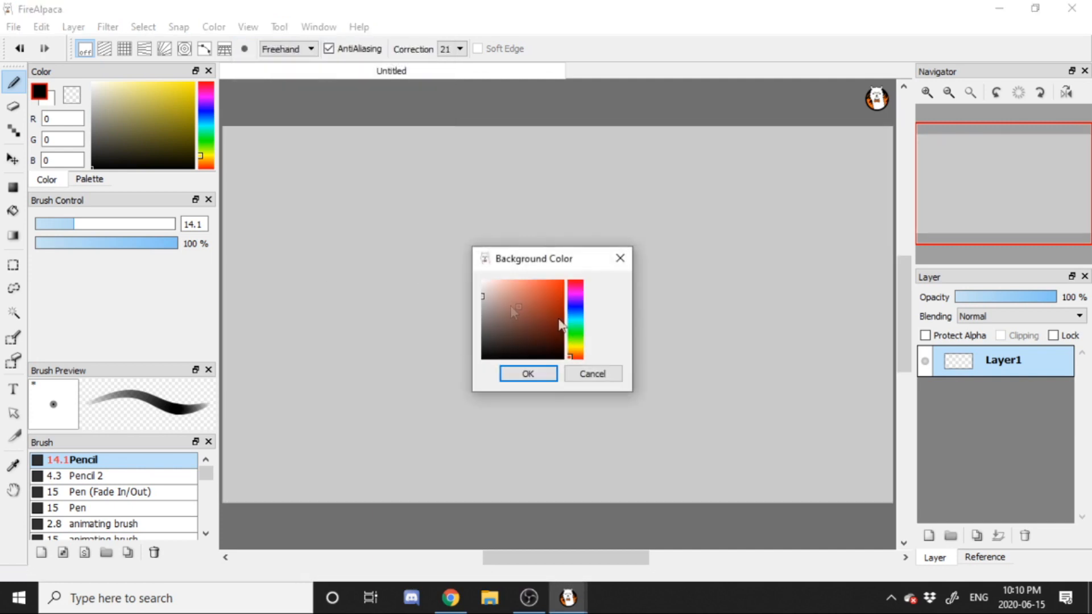
click(526, 373)
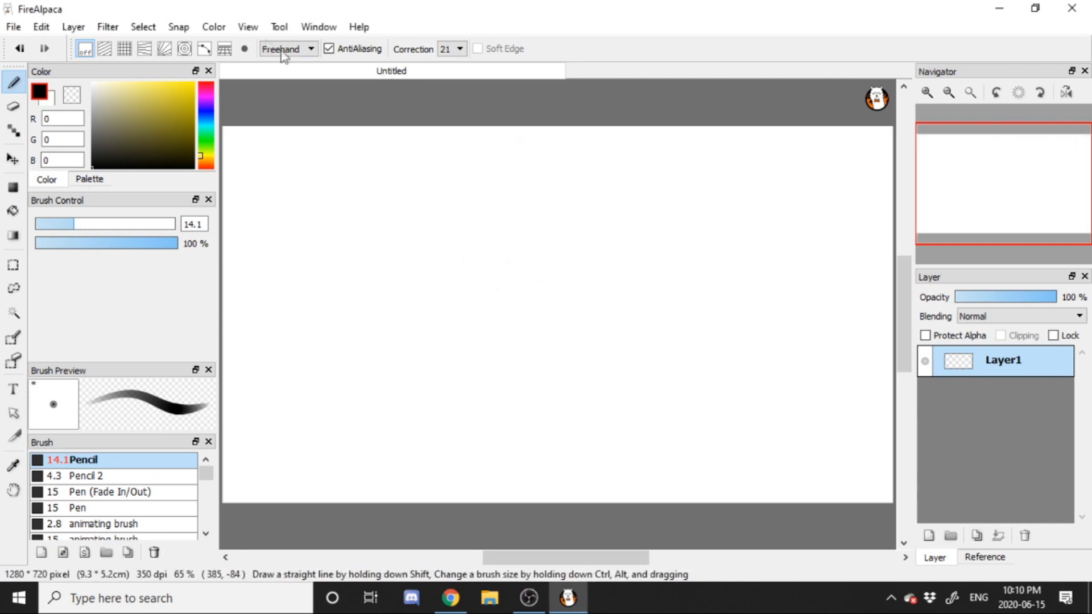
mouse_move(229, 33)
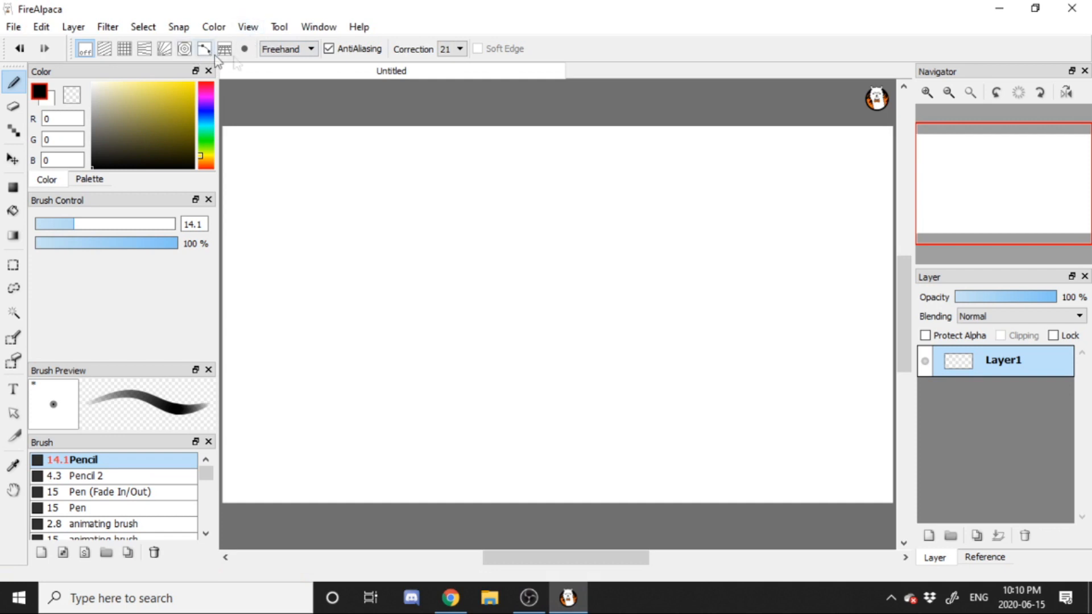
- Enable Onion Skin Mode from the View settings so neighbouring frames show faintly
drag(522, 243, 480, 389)
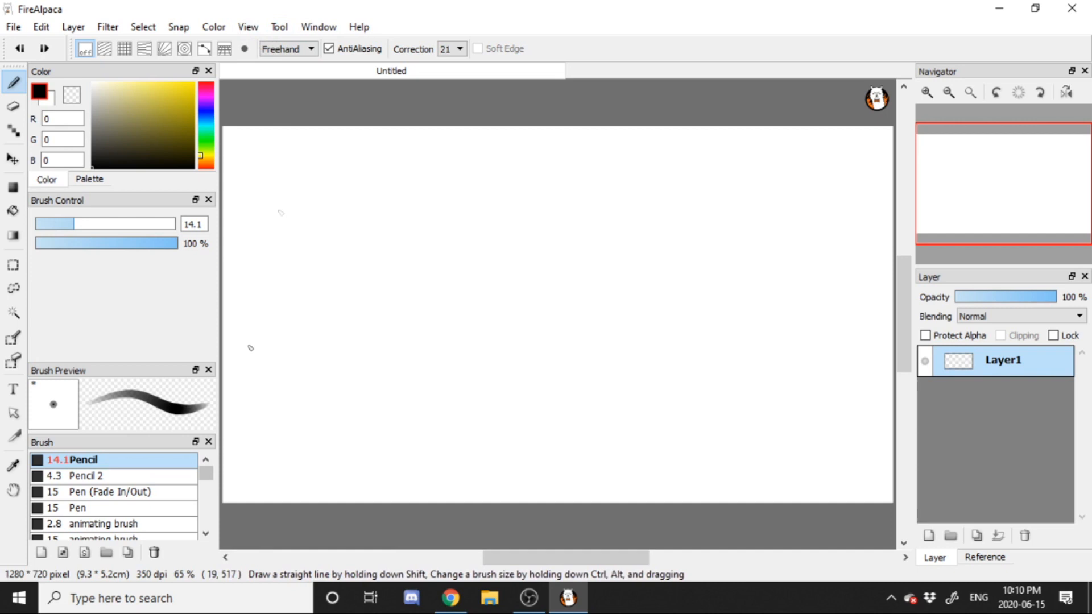
click(247, 26)
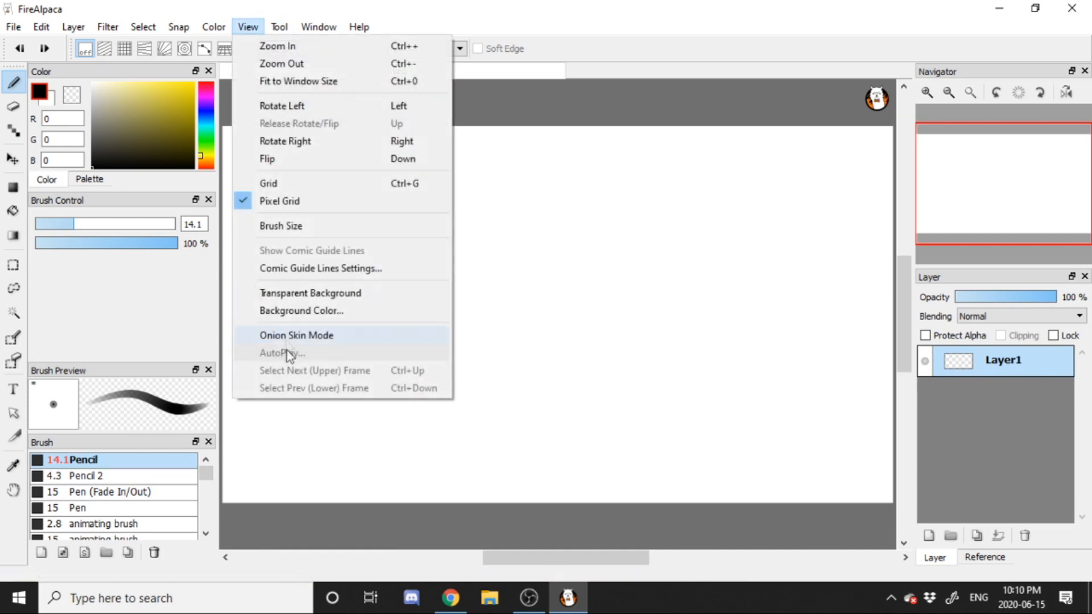
mouse_move(285, 335)
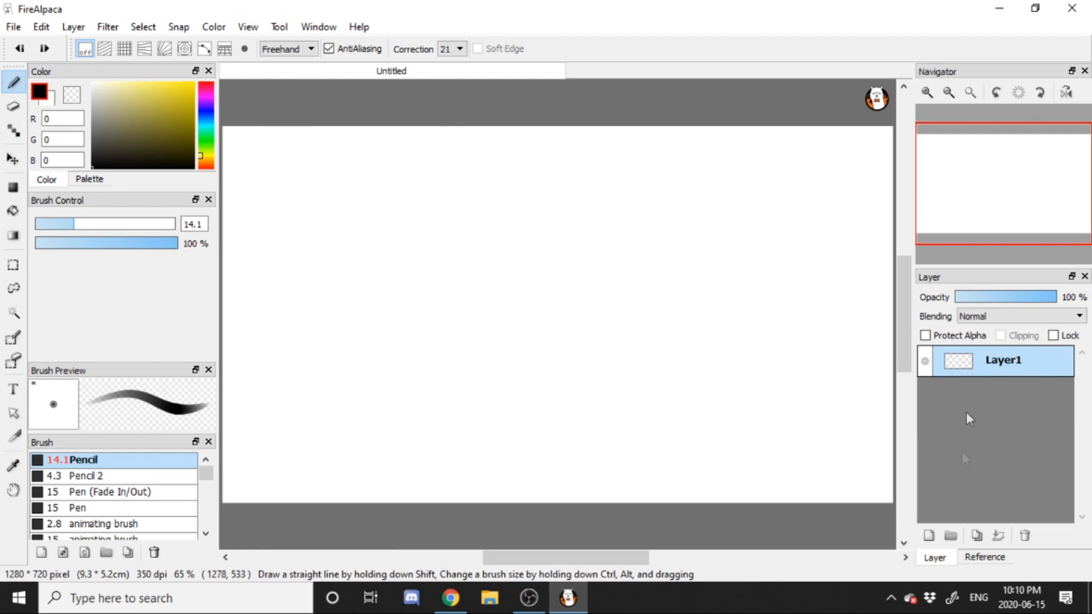
- Draw the ball near the top on the first frame and slightly lower on the second
click(928, 535)
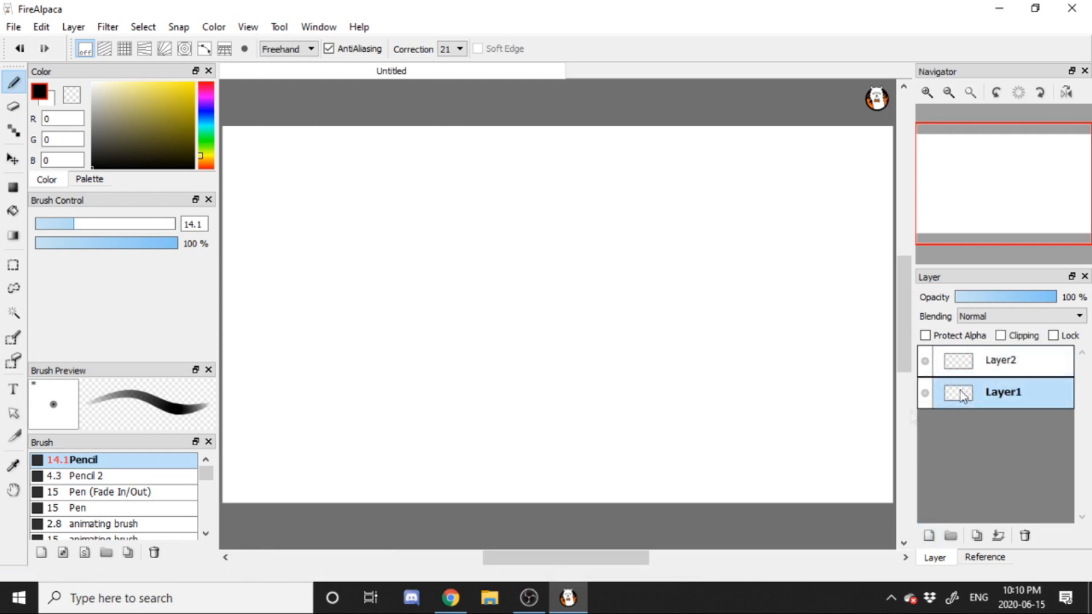
drag(550, 191, 564, 341)
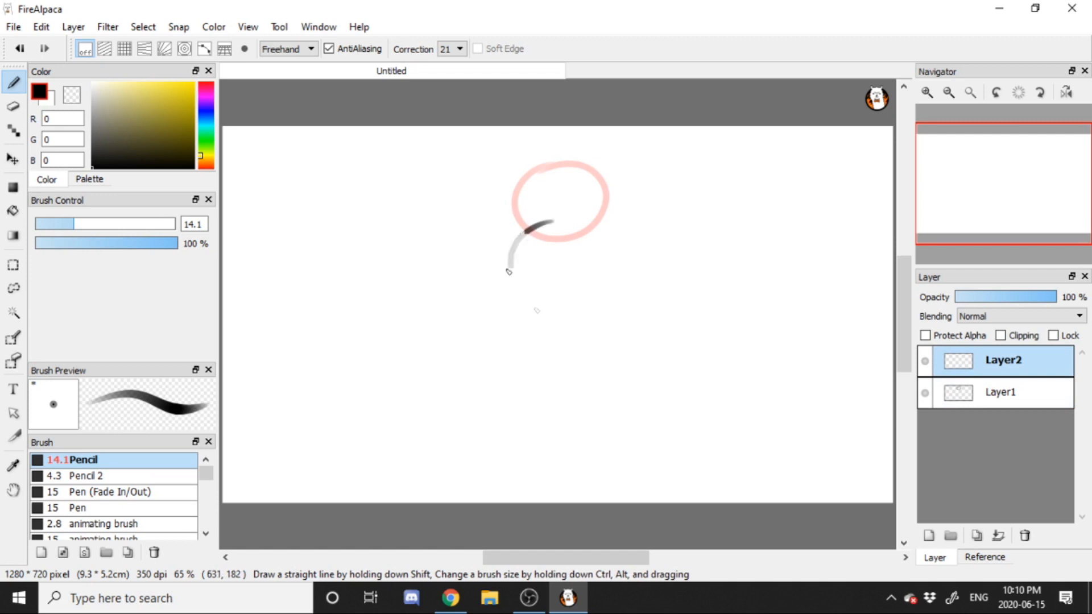
drag(508, 272, 595, 233)
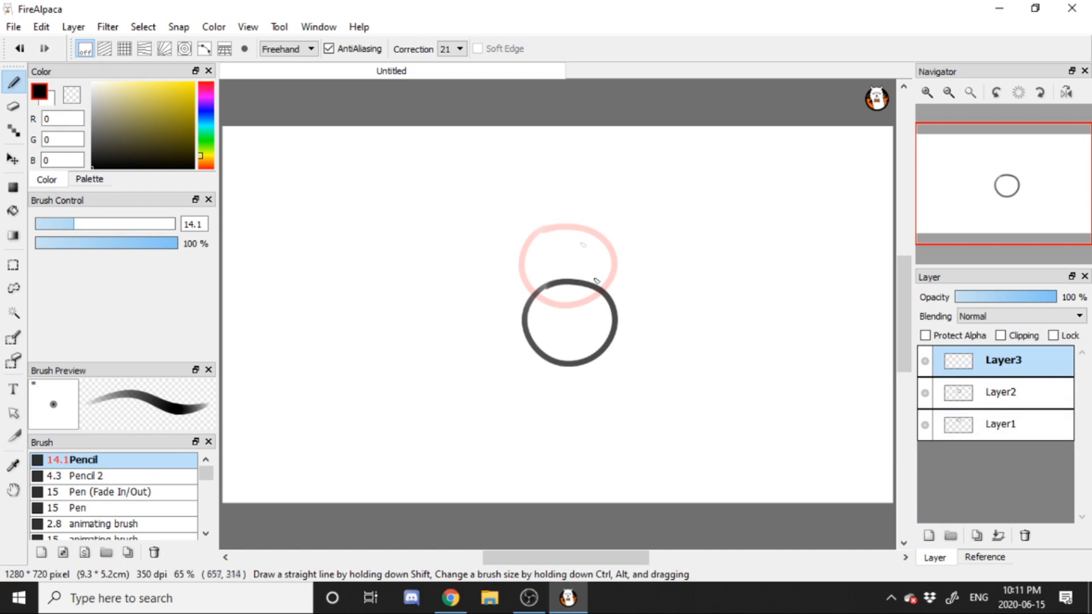
click(1000, 392)
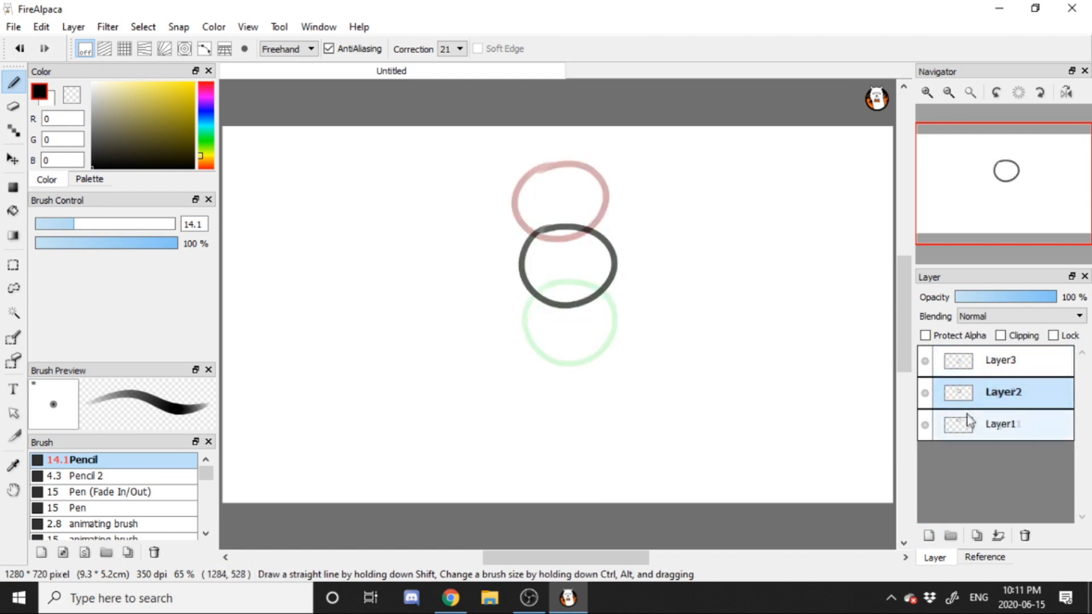
click(999, 360)
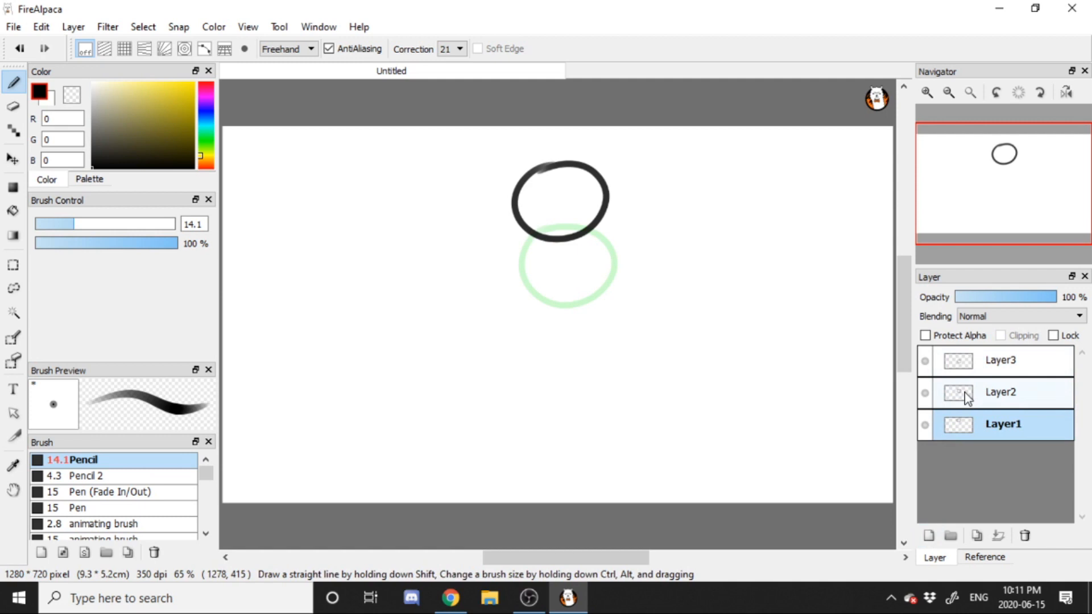
- Add the landing-frame layer and draw the squashed ball at the bottom
click(1002, 424)
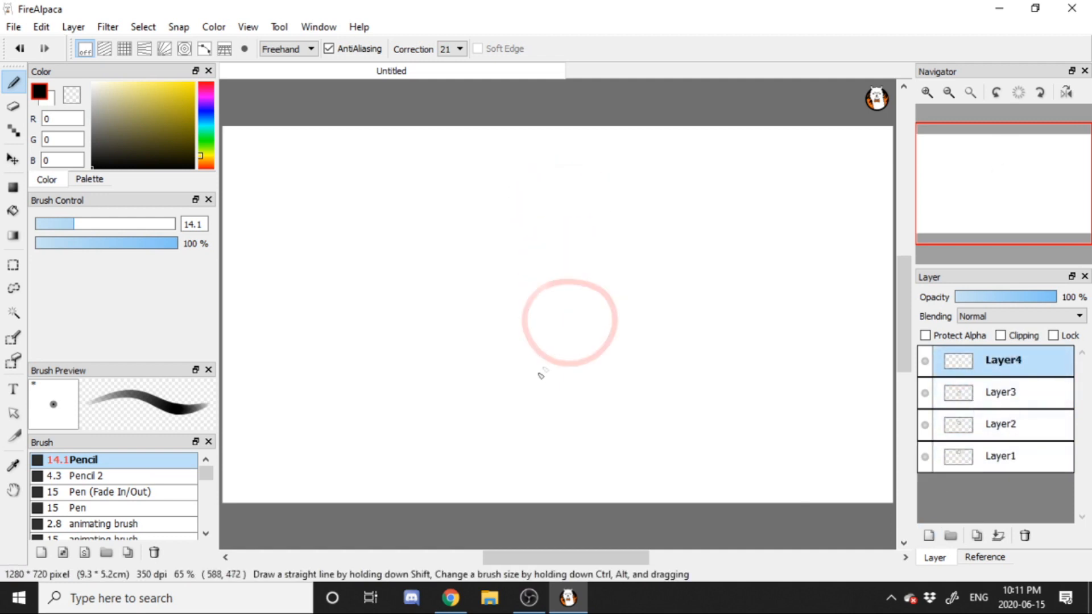
drag(544, 373, 627, 368)
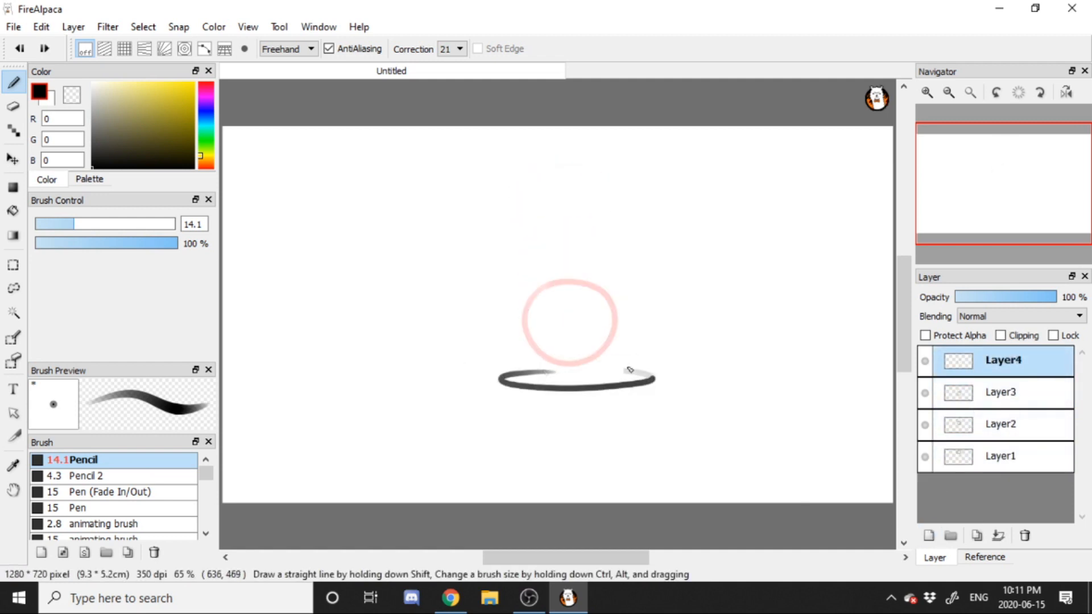
click(1000, 424)
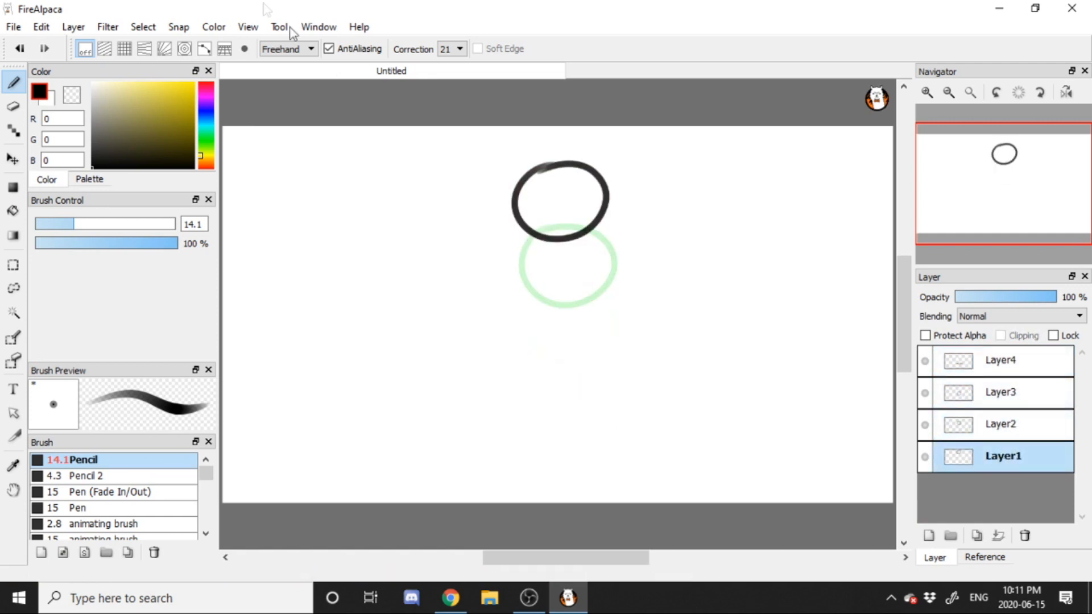
click(247, 27)
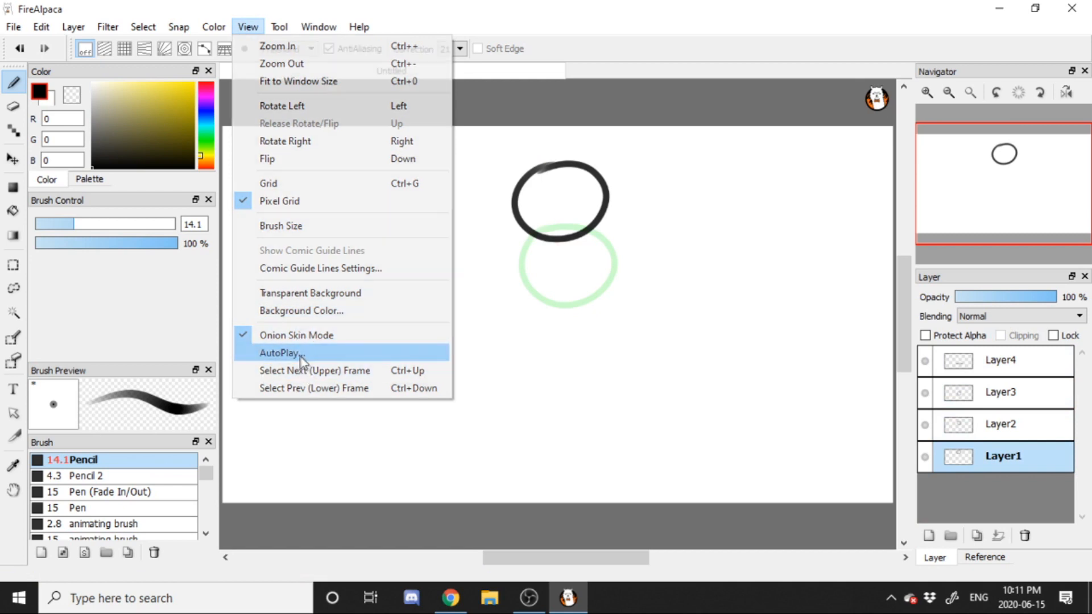
click(279, 353)
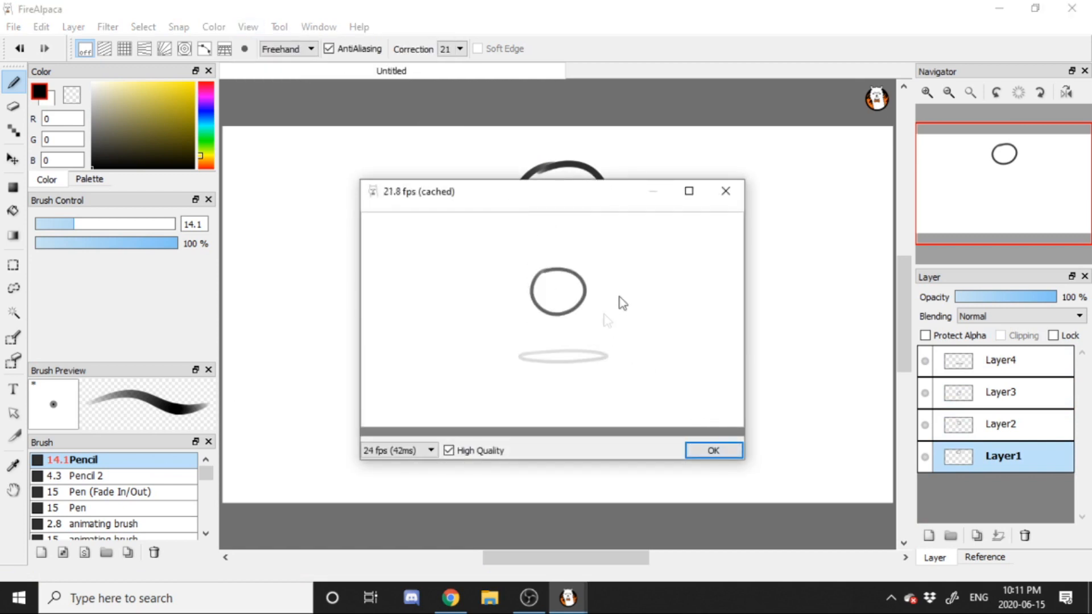
click(430, 450)
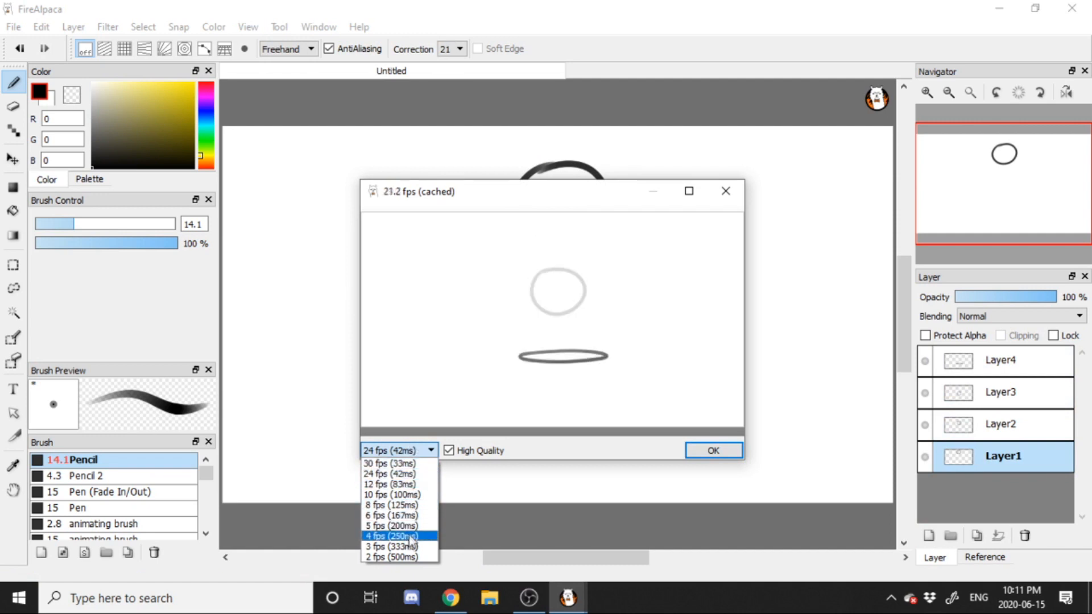
click(391, 536)
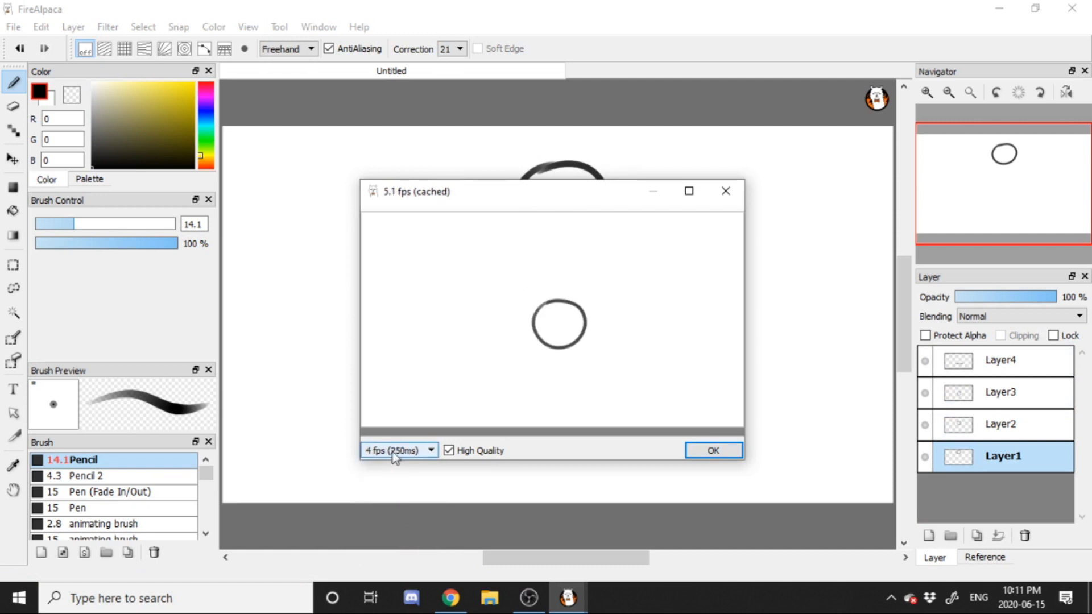
click(430, 450)
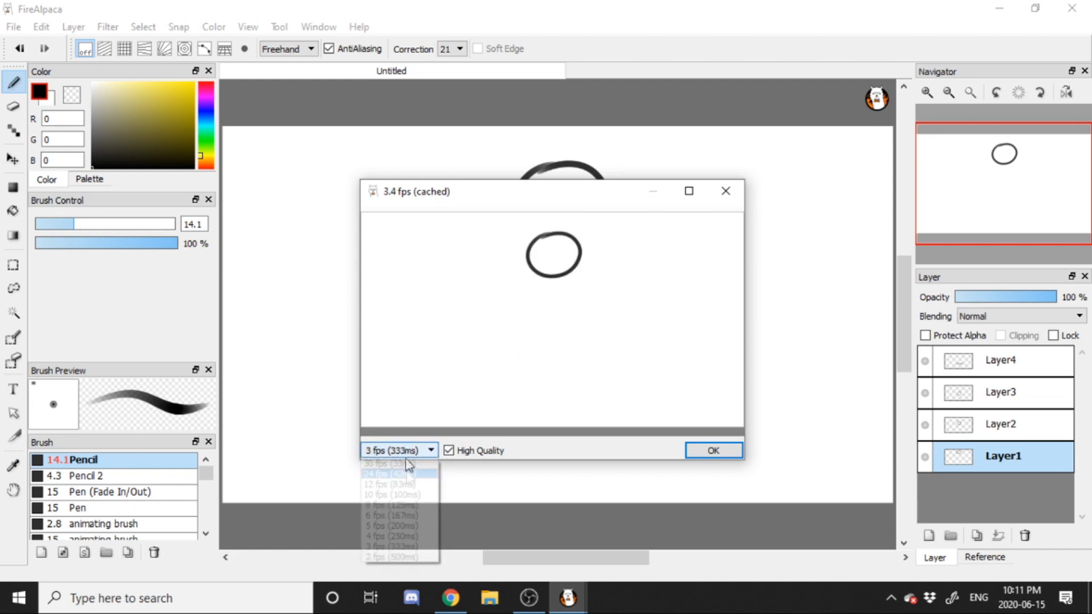
click(392, 473)
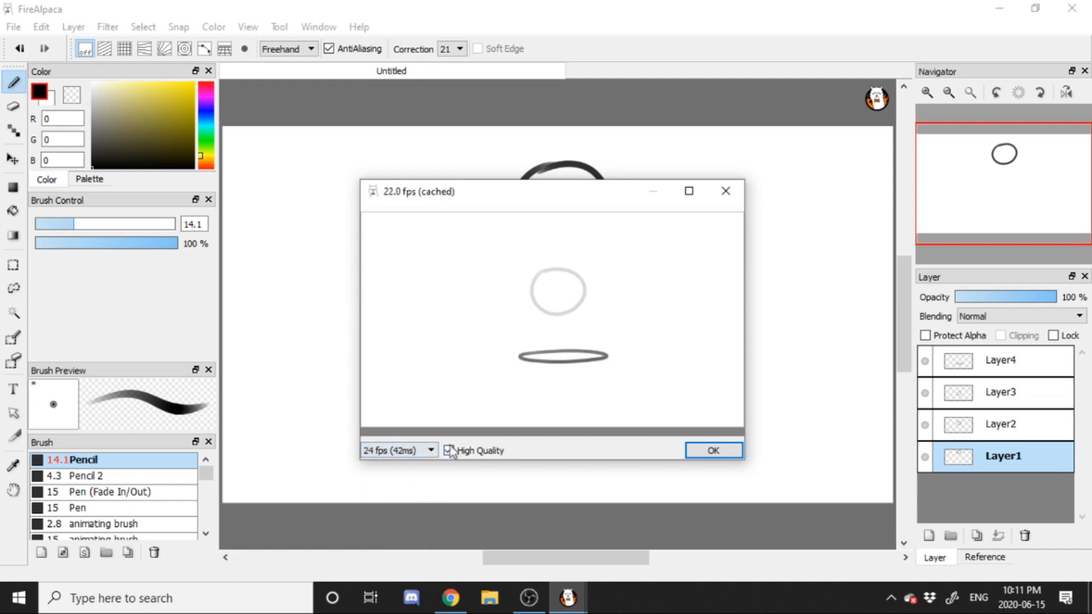
click(711, 451)
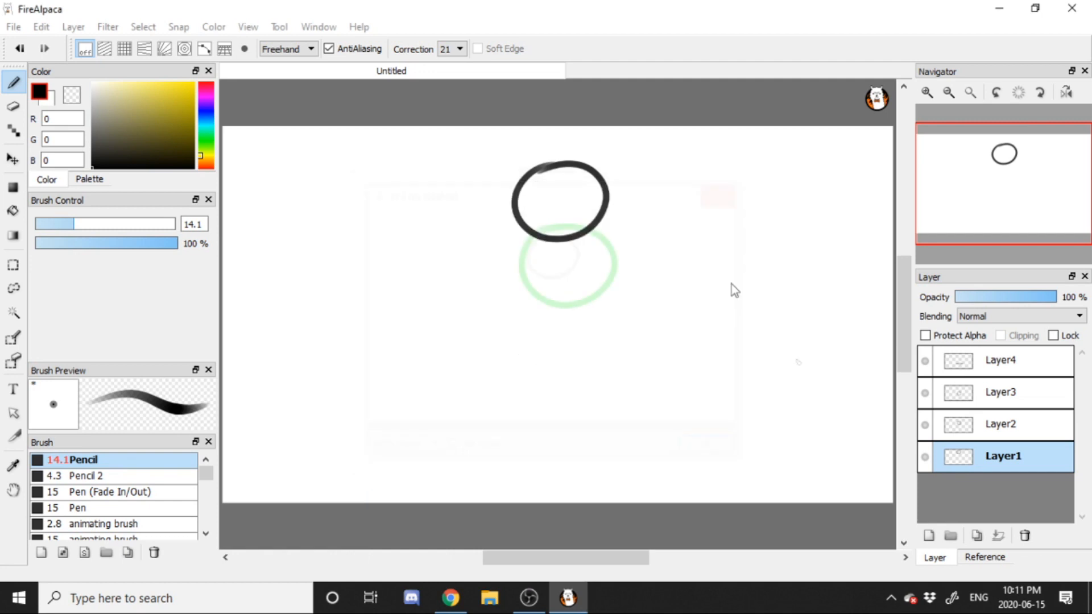
click(1000, 424)
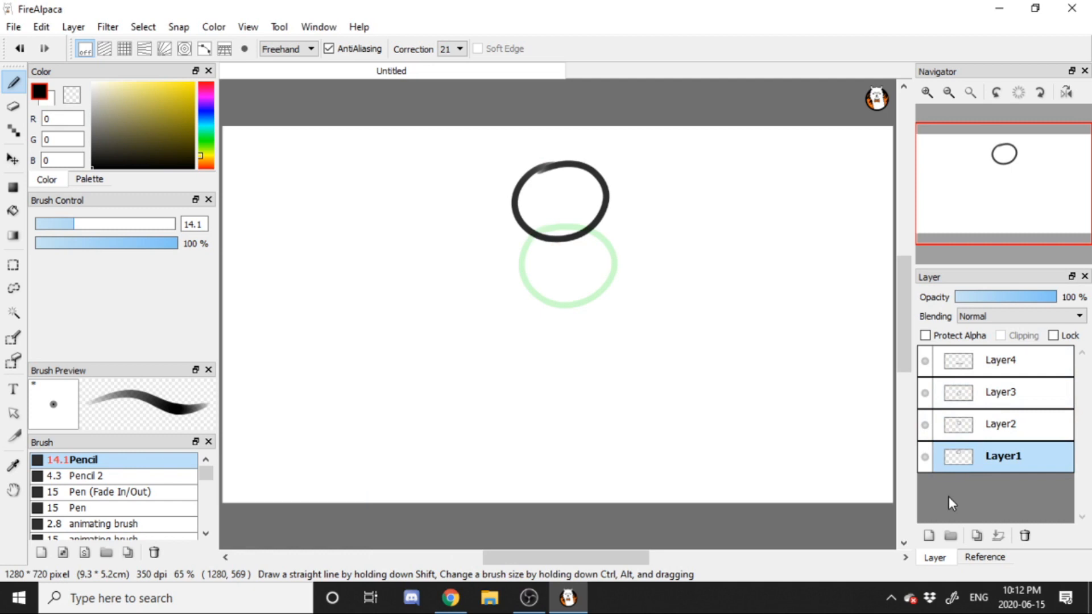
mouse_move(968, 553)
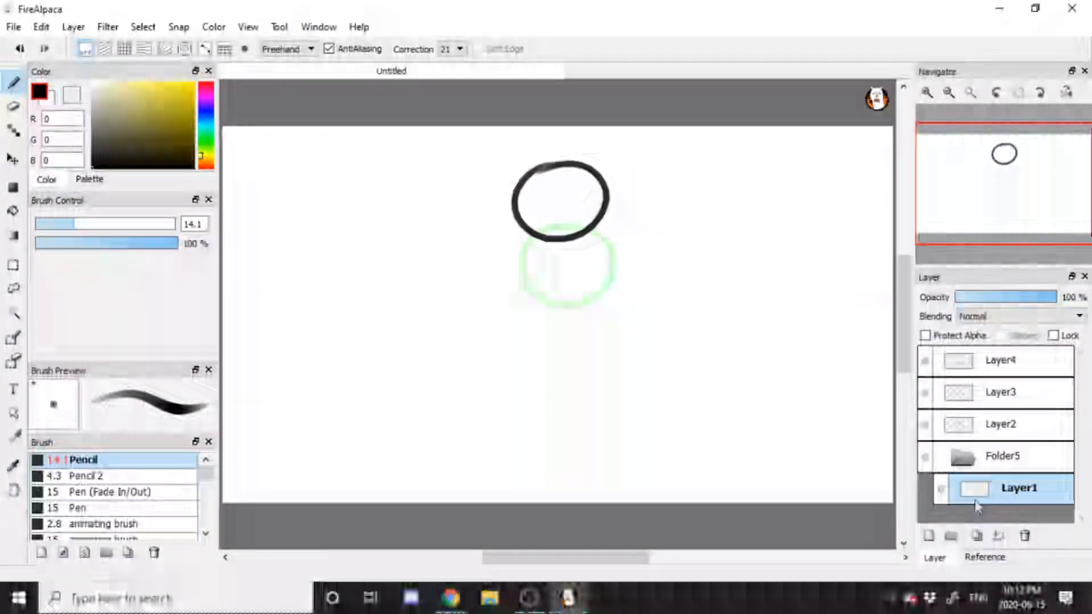
- Add a layer inside Folder5 and create Folder7 for the next frame
click(928, 536)
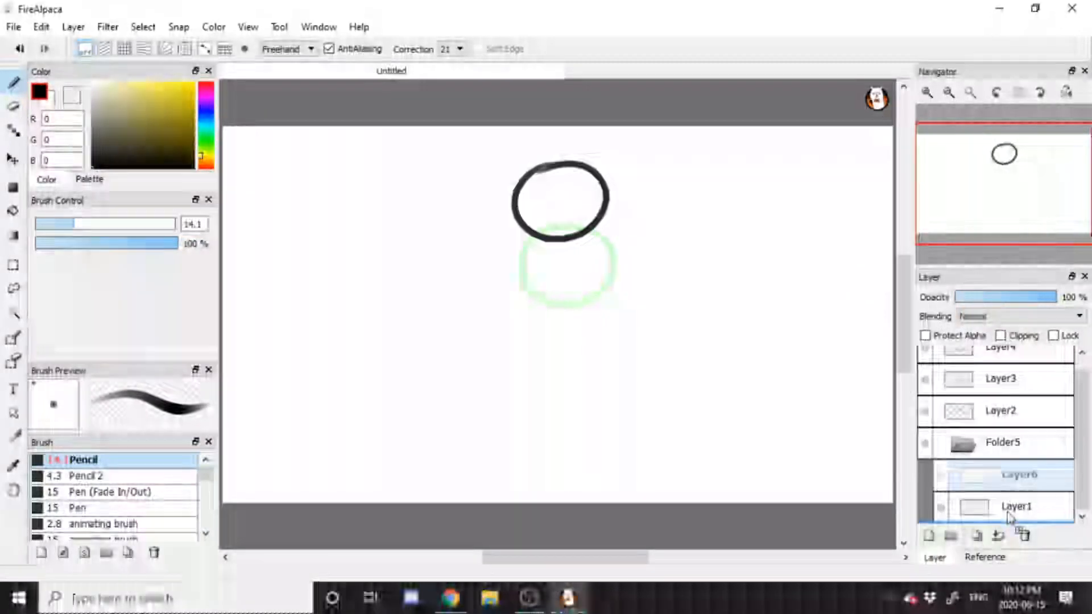
click(1016, 474)
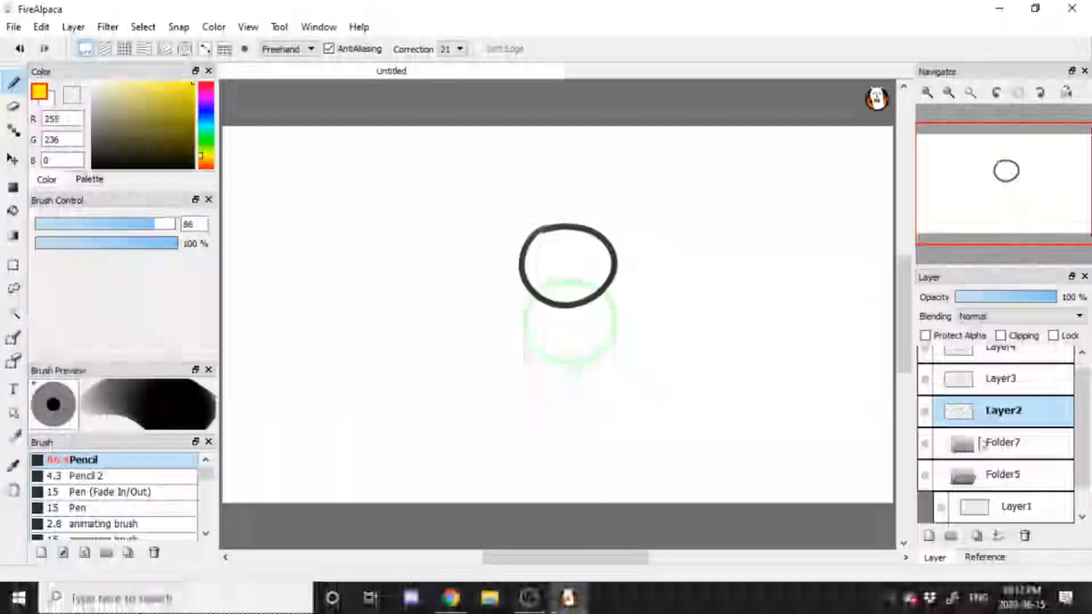
- Check Layer2's properties unchanged and add an extra layer beside it
double_click(1003, 410)
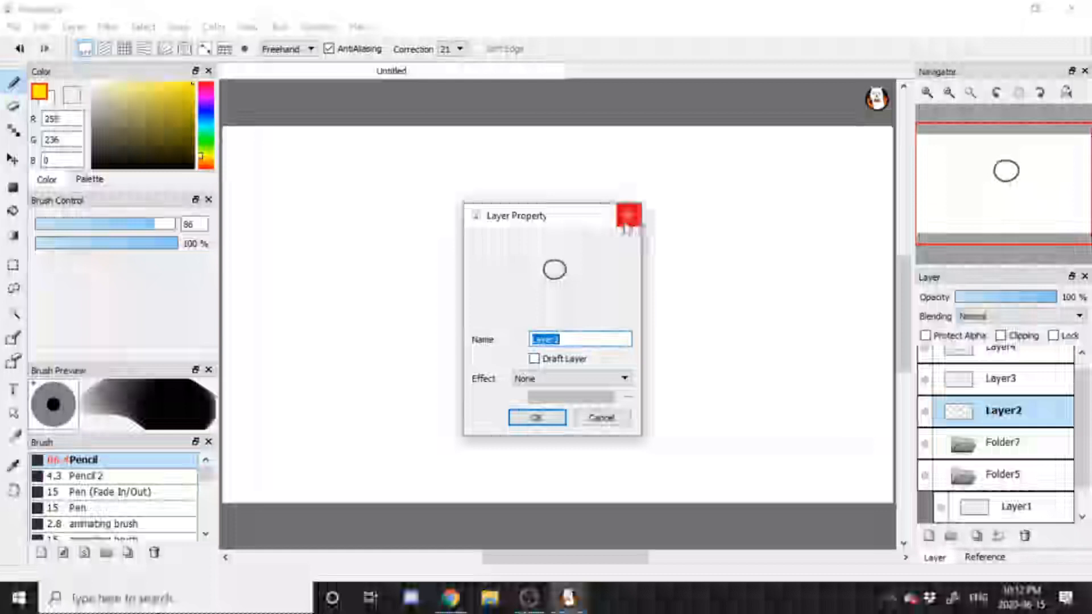
click(535, 418)
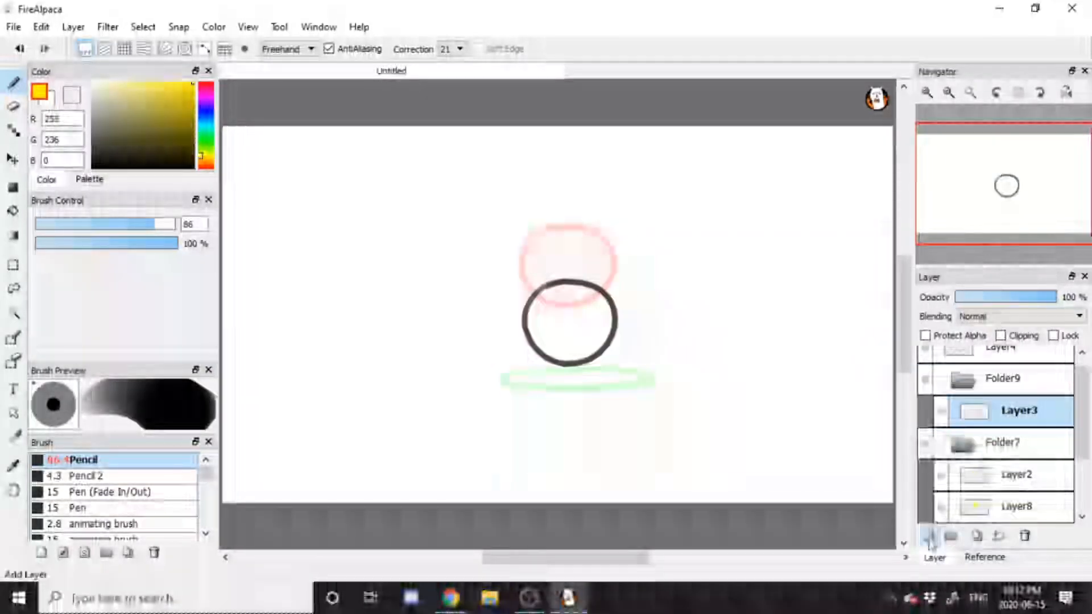
click(929, 536)
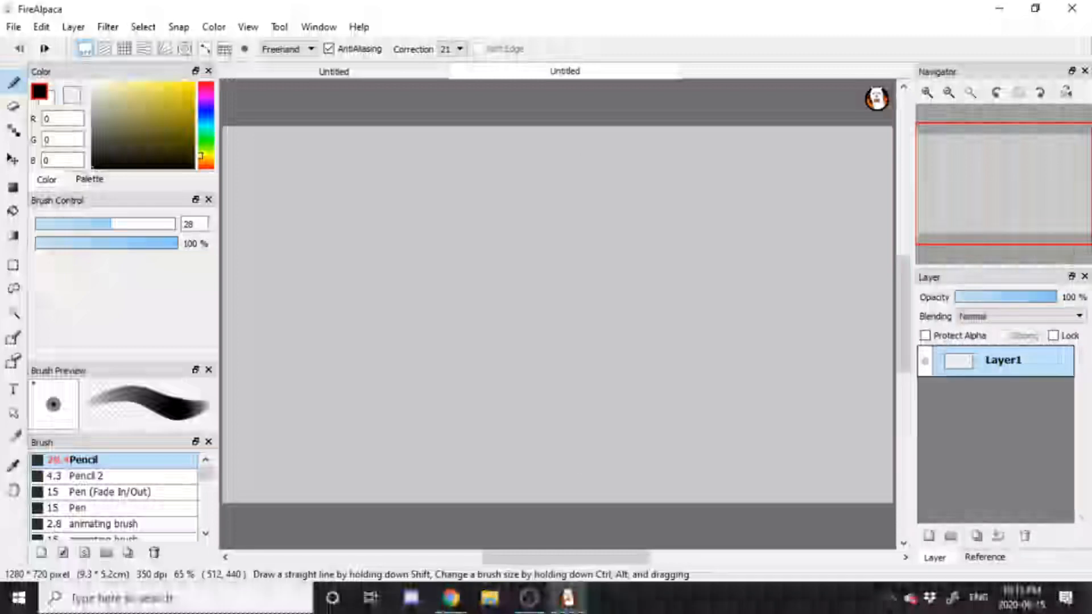
- Sketch a round ball outline near the canvas centre and add a layer for the next drawing
drag(584, 209, 578, 342)
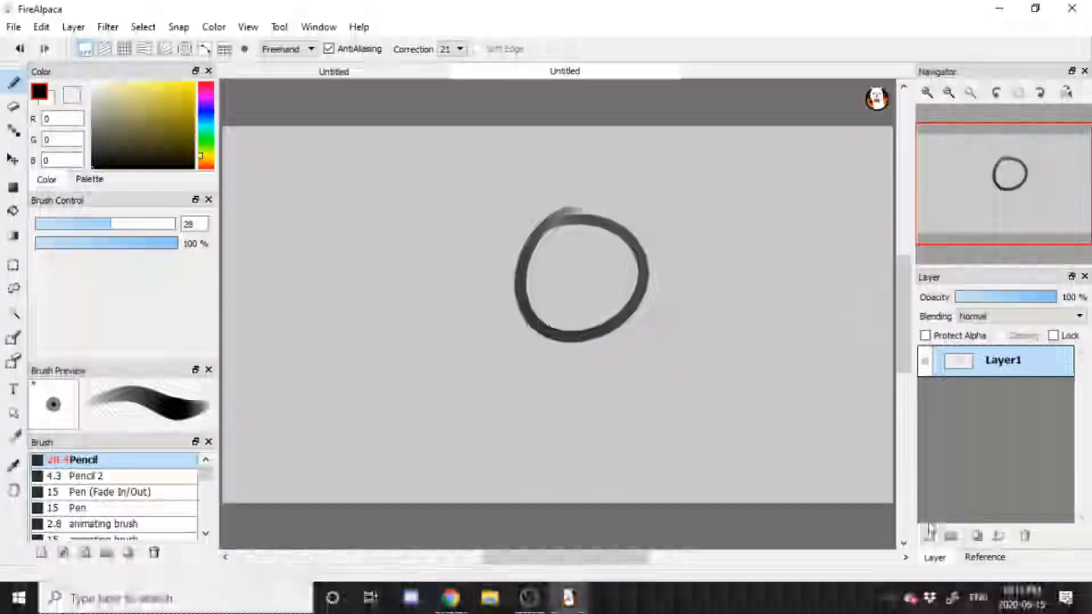
click(929, 535)
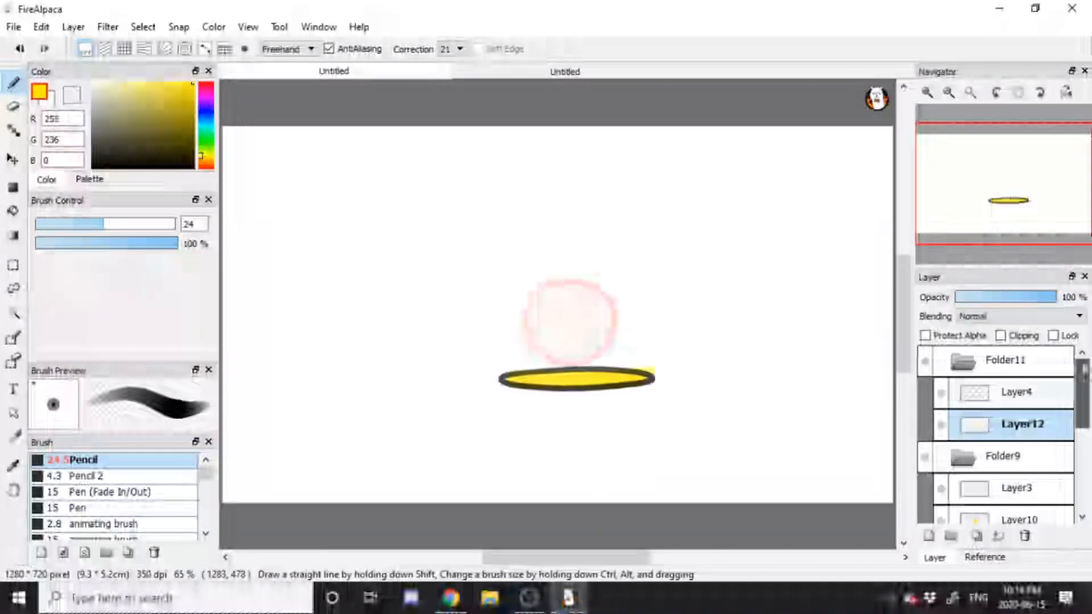
click(248, 26)
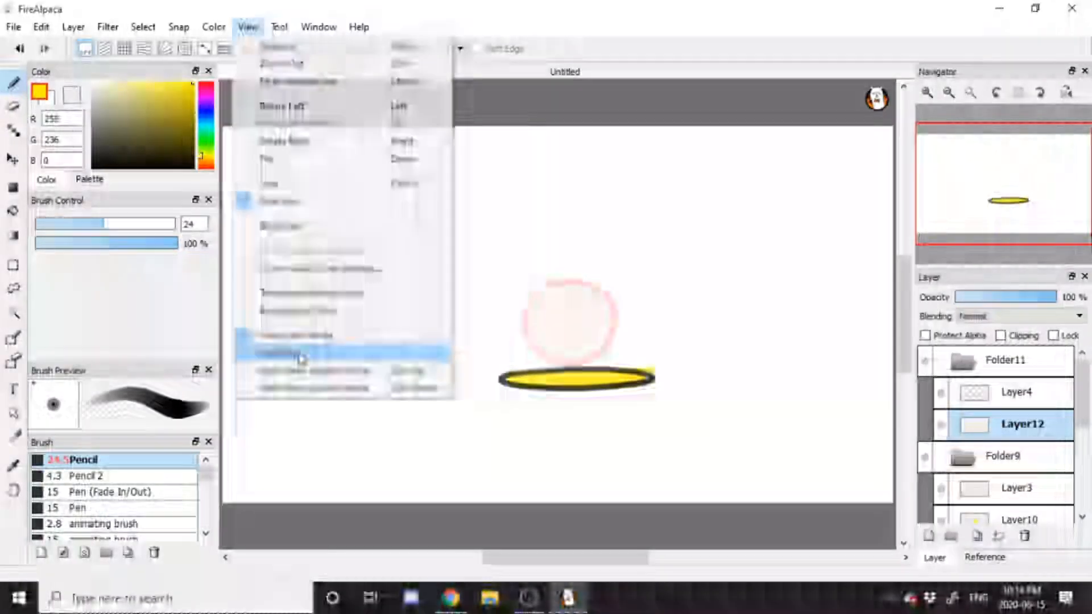
click(299, 356)
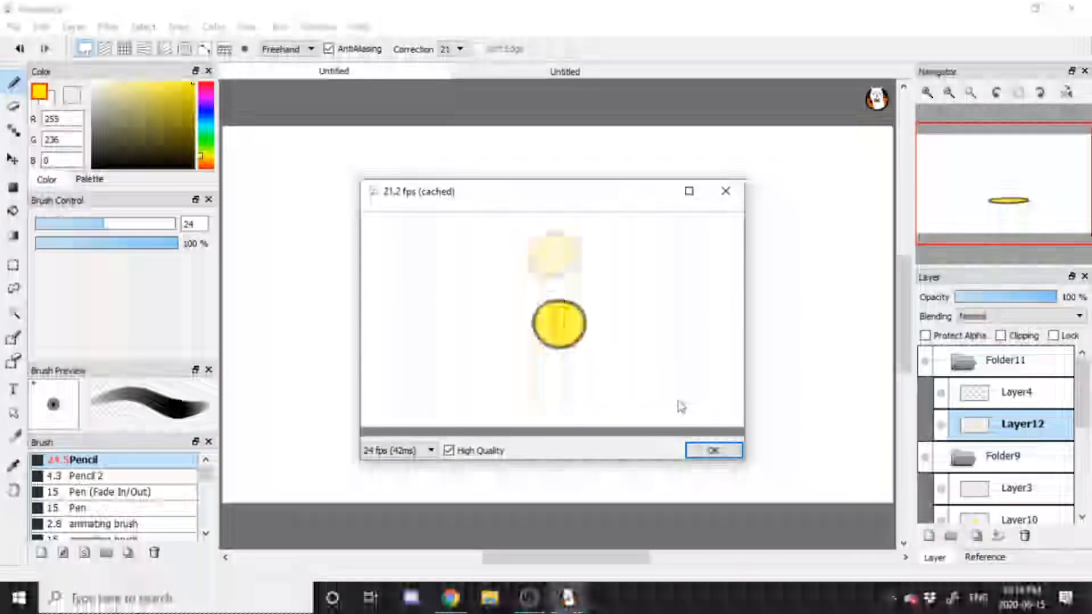
click(712, 450)
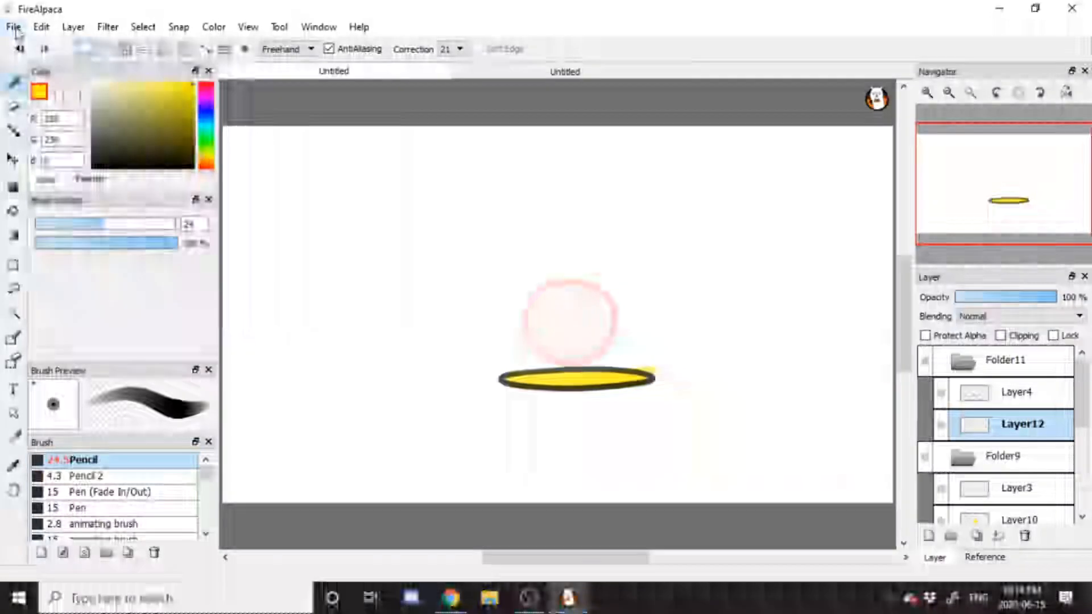
- Export the layers as separate images into a new ANIMATION folder on the Desktop
click(11, 26)
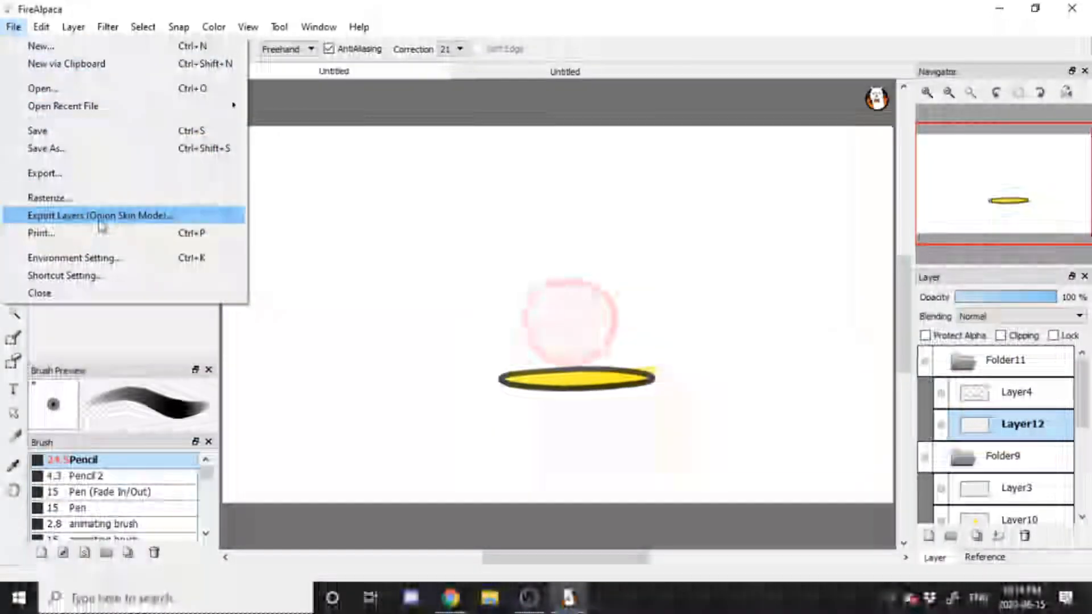
click(98, 215)
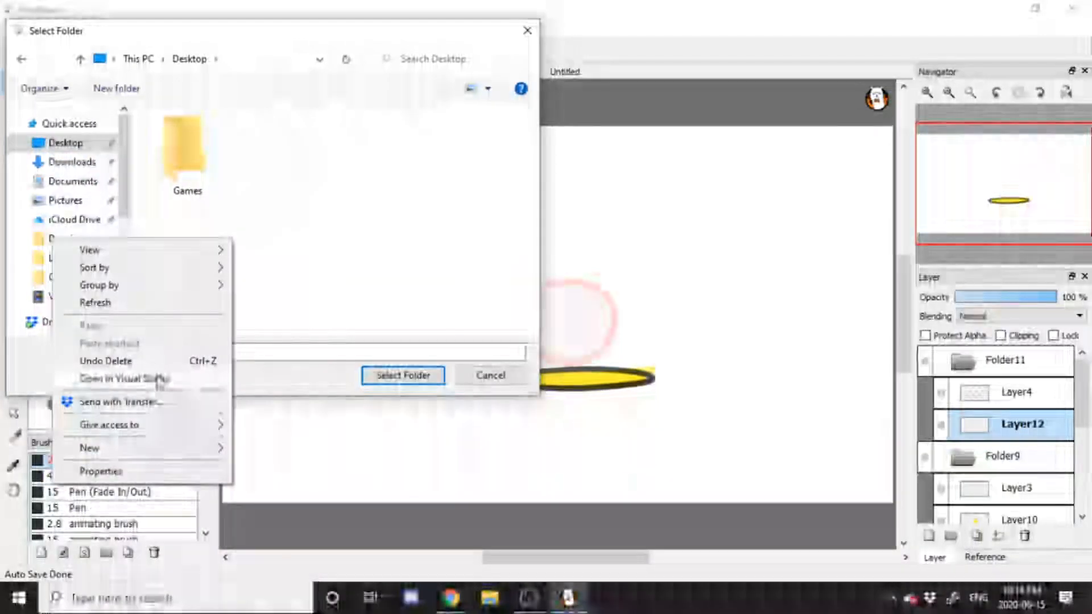
click(89, 448)
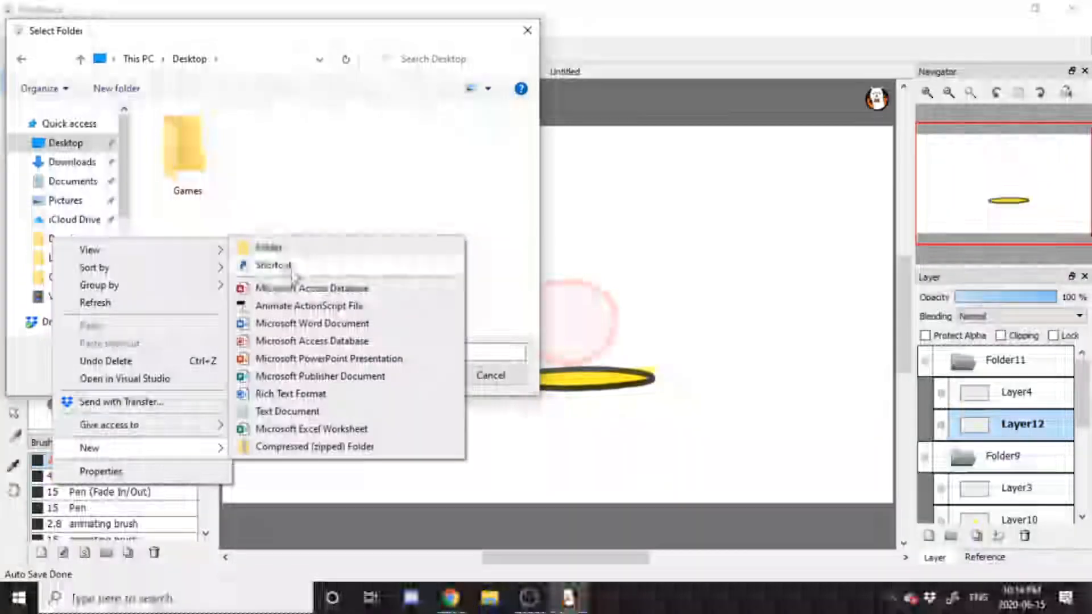
click(268, 247)
text(ANIMATION)
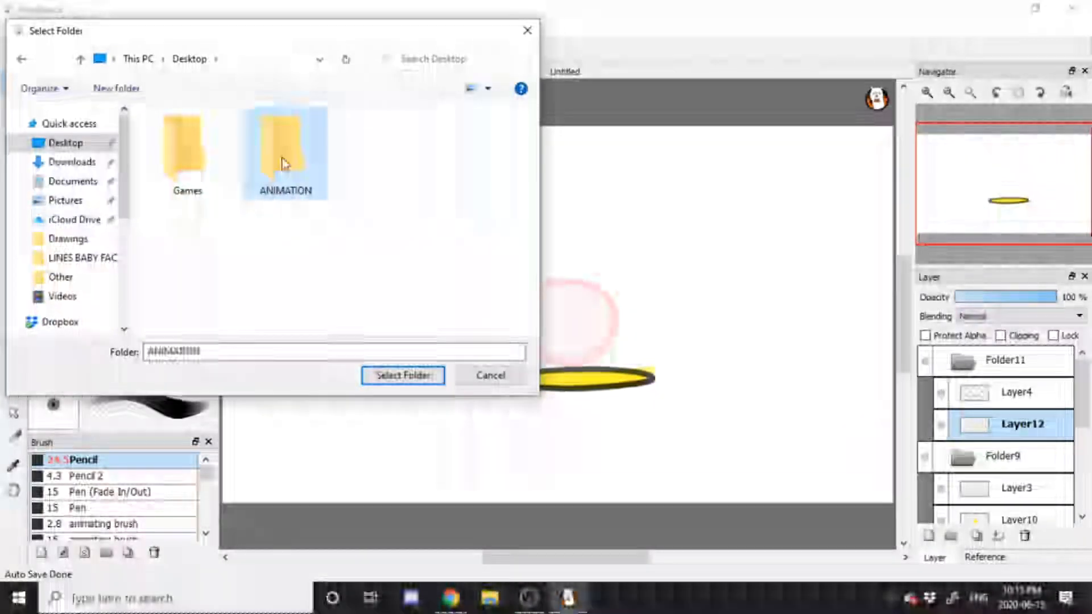
click(402, 375)
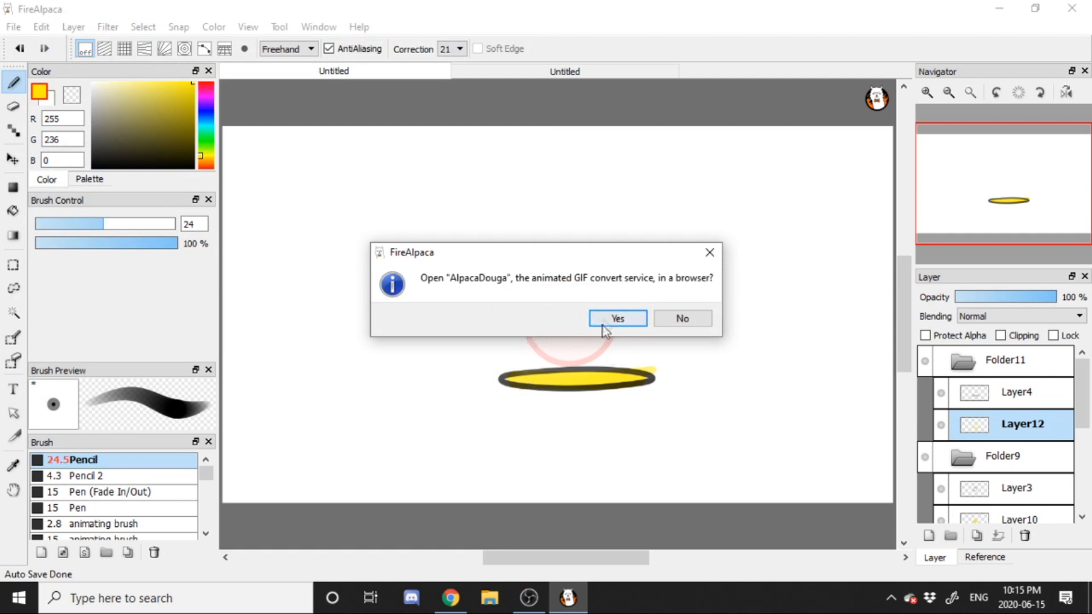
mouse_move(620, 333)
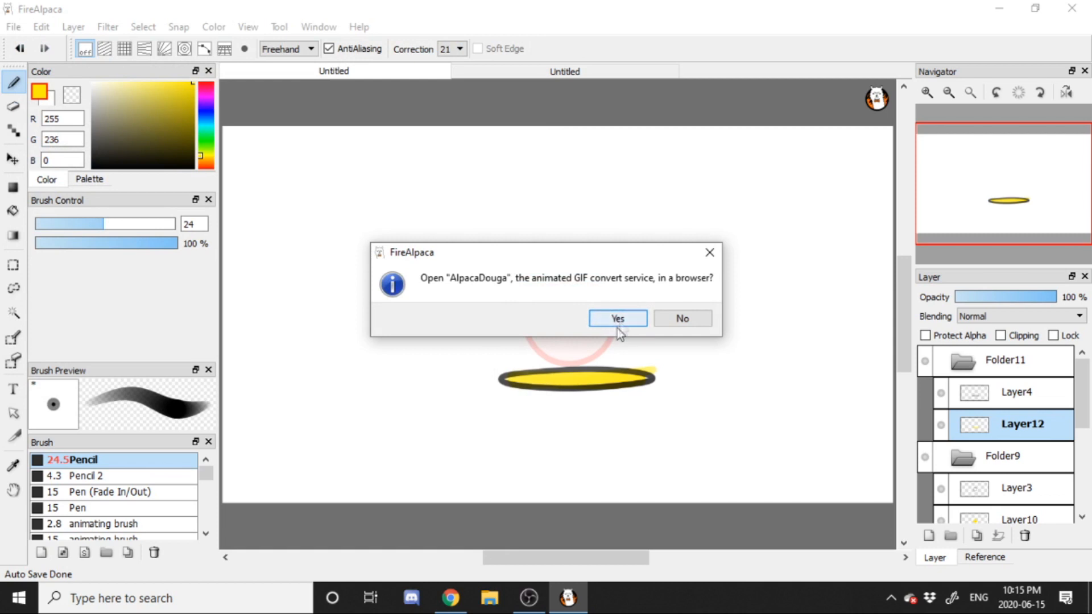
- Agree to open the AlpacaDouga GIF service in the browser
click(615, 319)
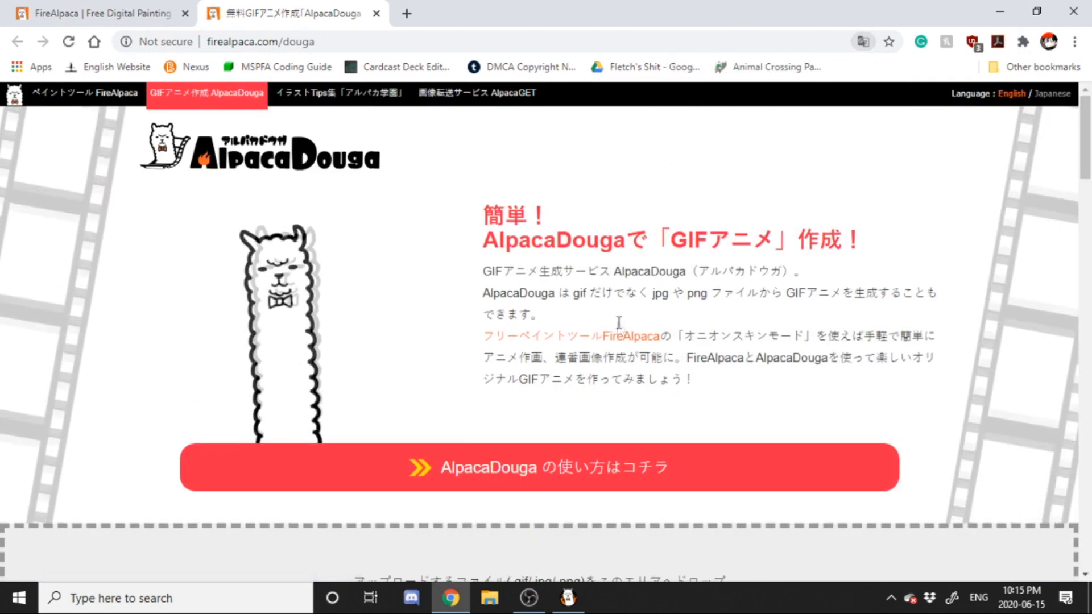
- Upload frame images 000 to 003 from the ANIMATION folder to AlpacaDouga
scroll(down, 3)
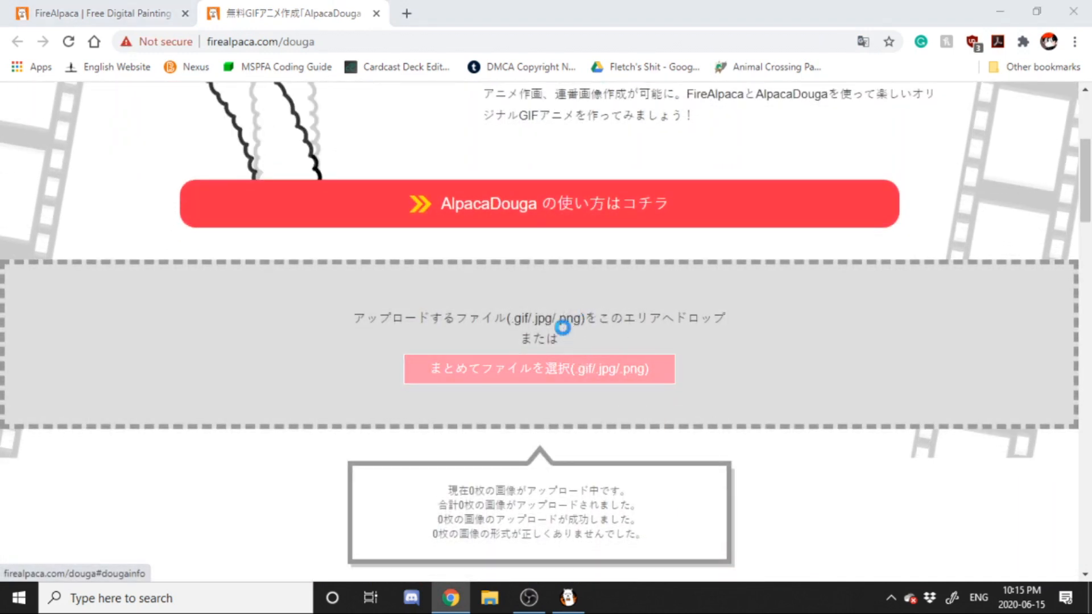
click(538, 369)
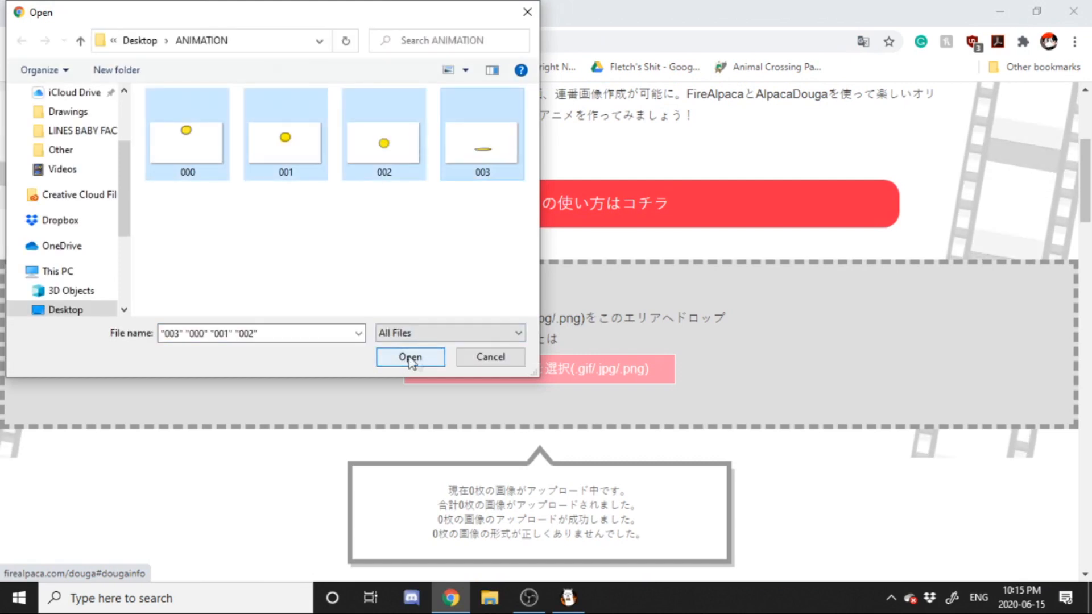
mouse_move(410, 371)
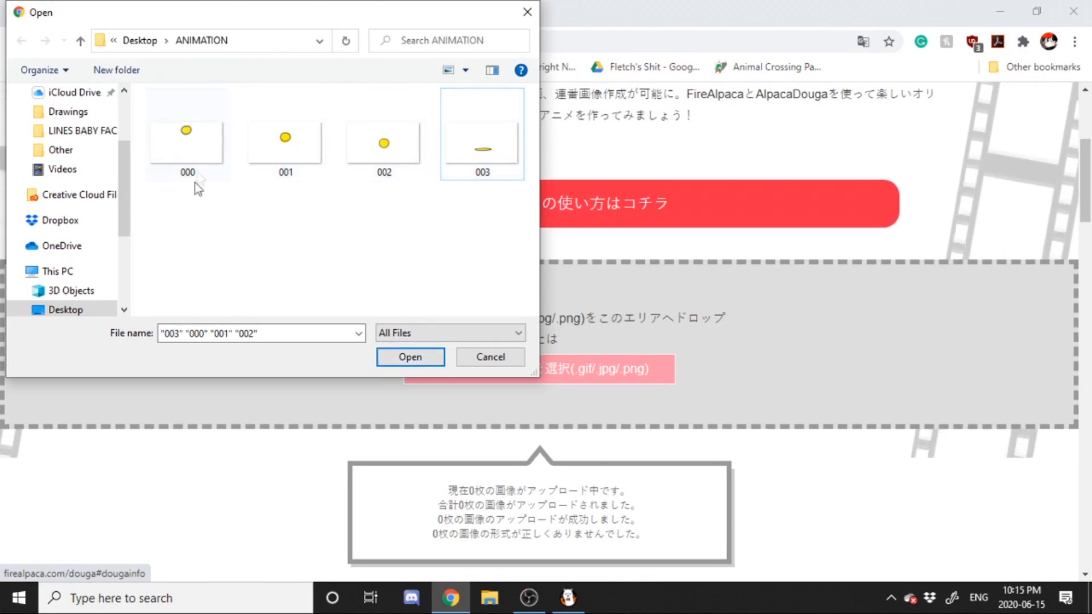
mouse_move(228, 66)
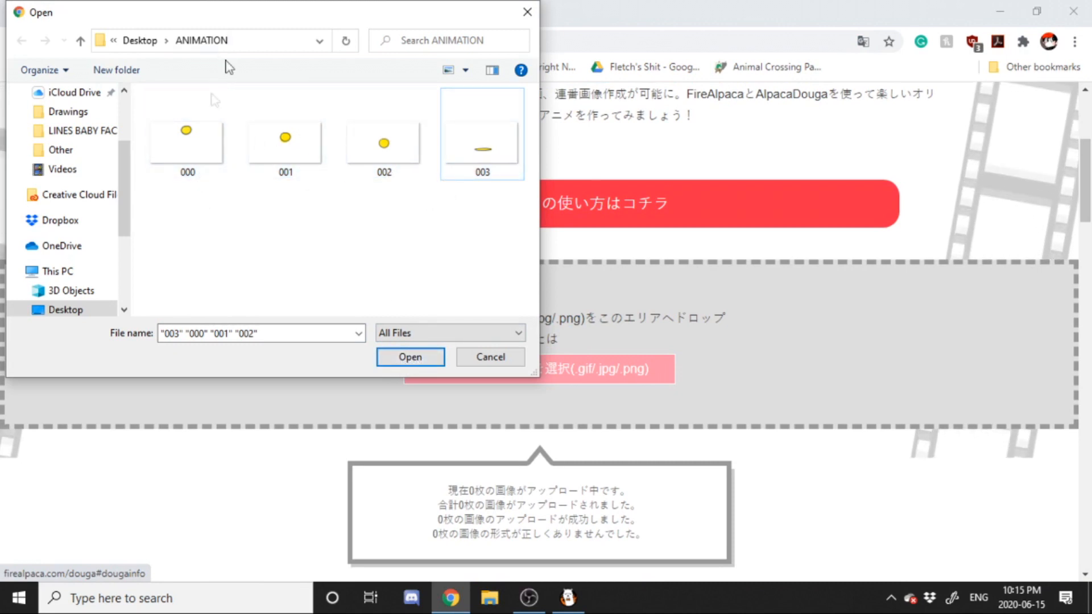
click(284, 142)
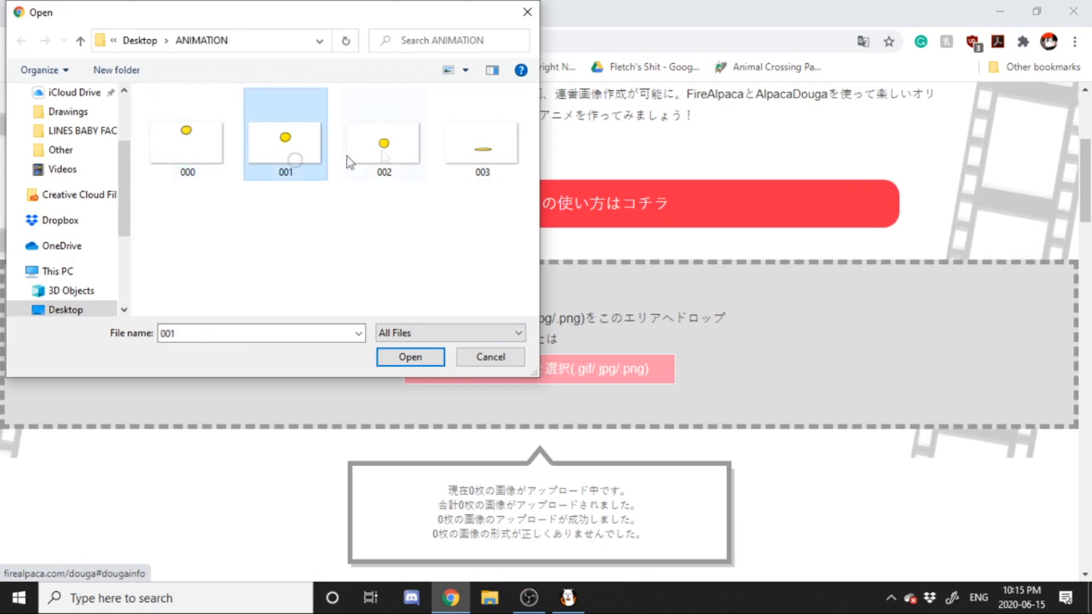
click(186, 142)
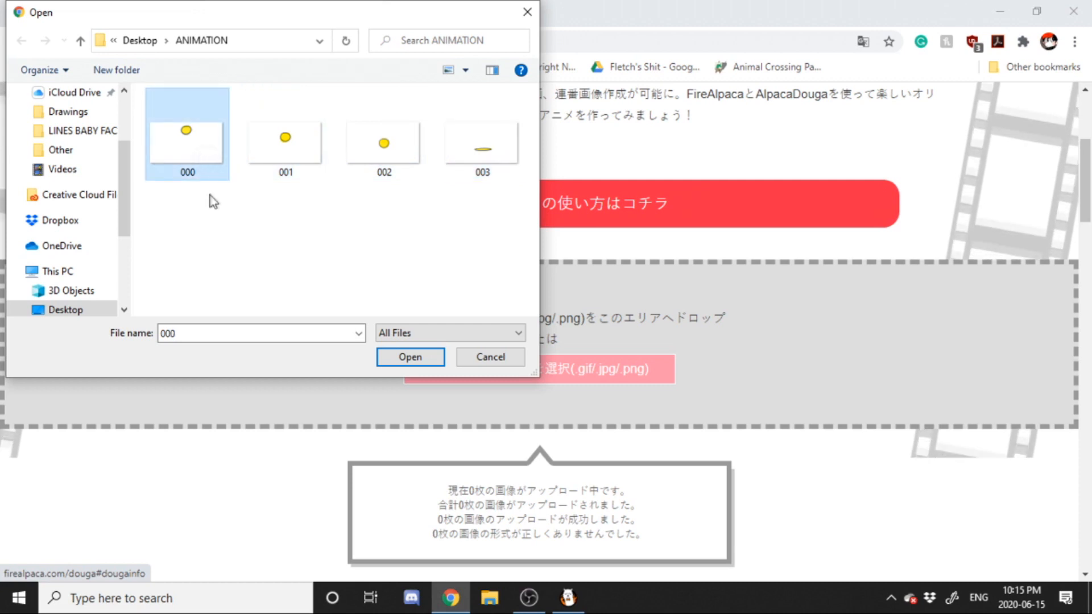
click(481, 142)
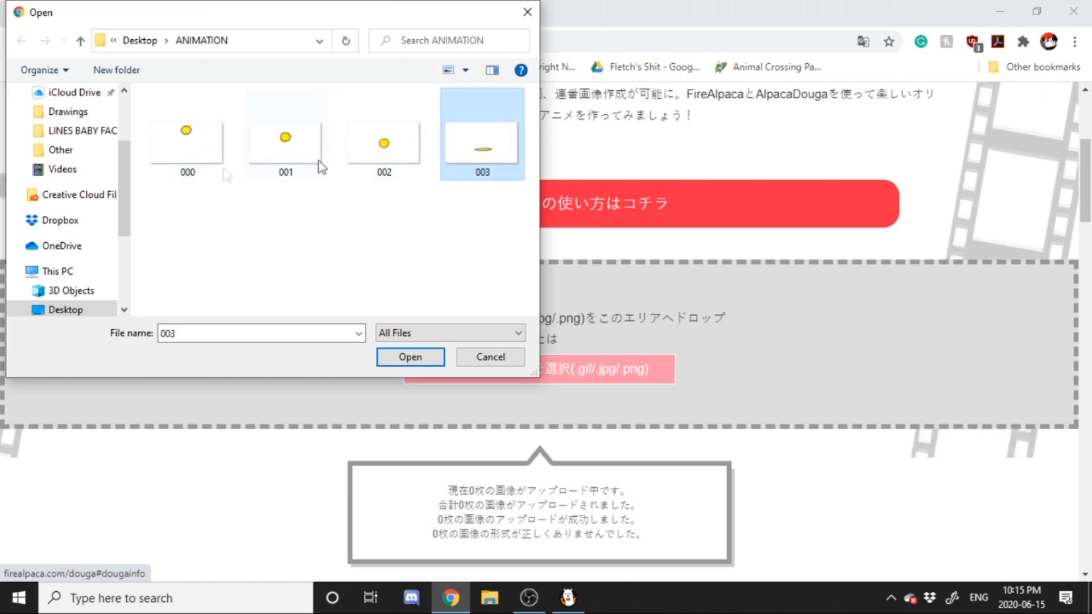
mouse_move(417, 172)
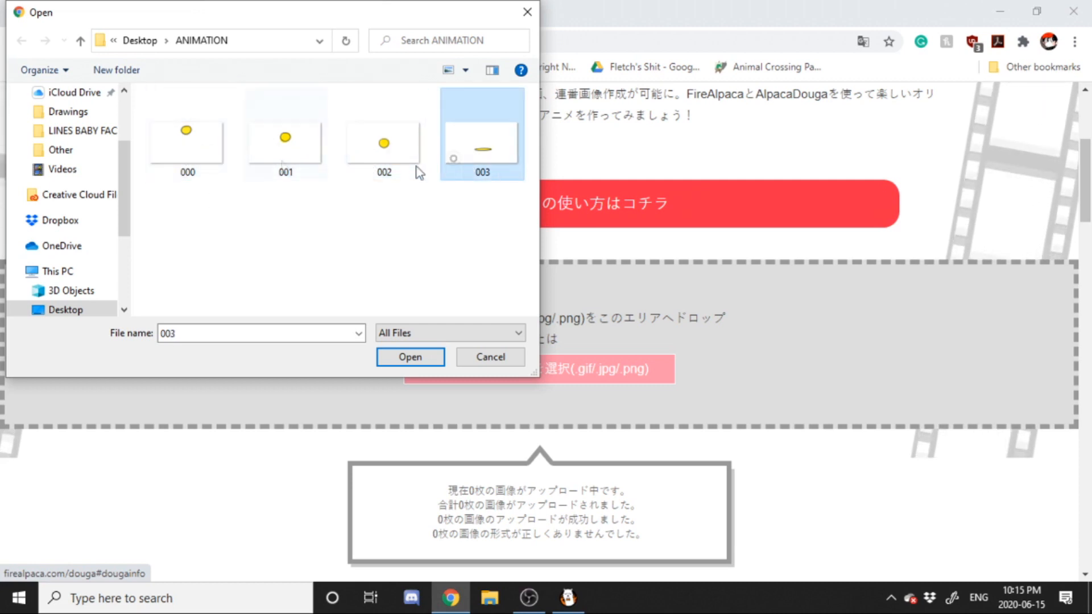
click(410, 356)
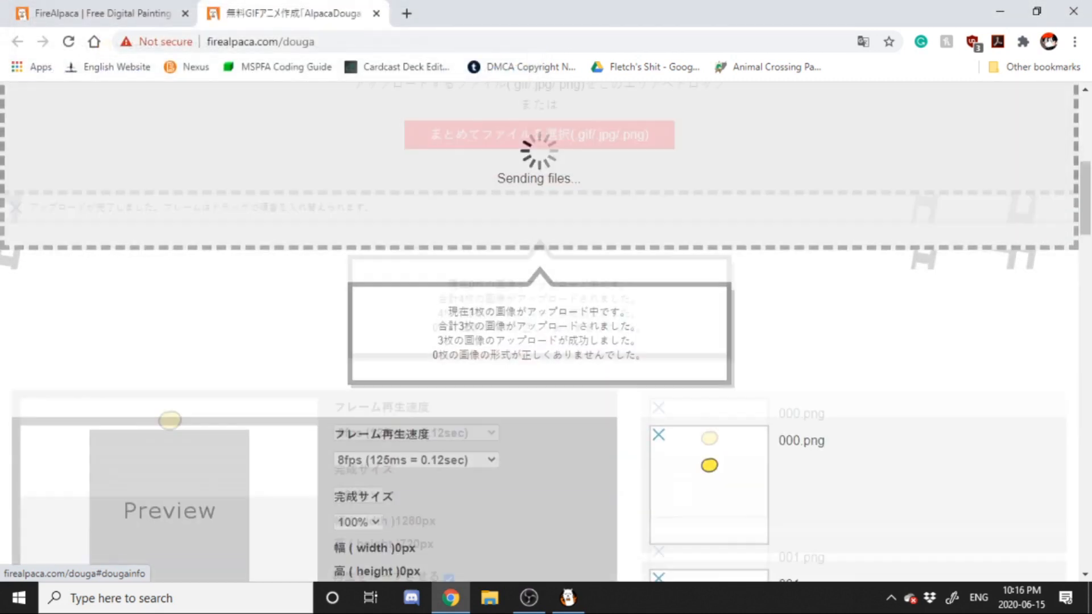
- Set playback speed to 24 fps with looping kept on and generate the animated GIF
click(414, 275)
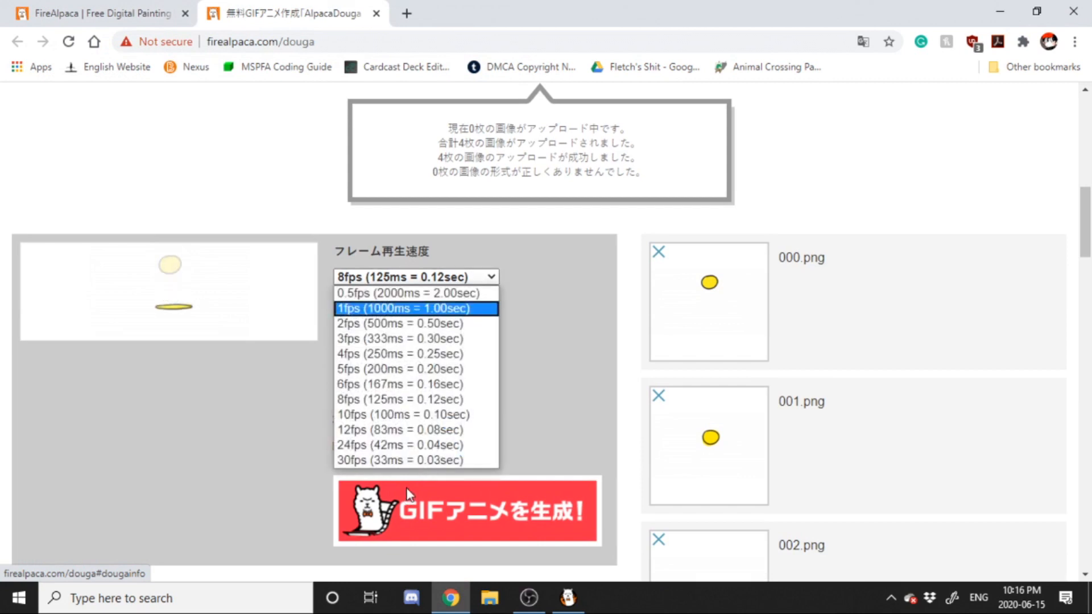
click(400, 445)
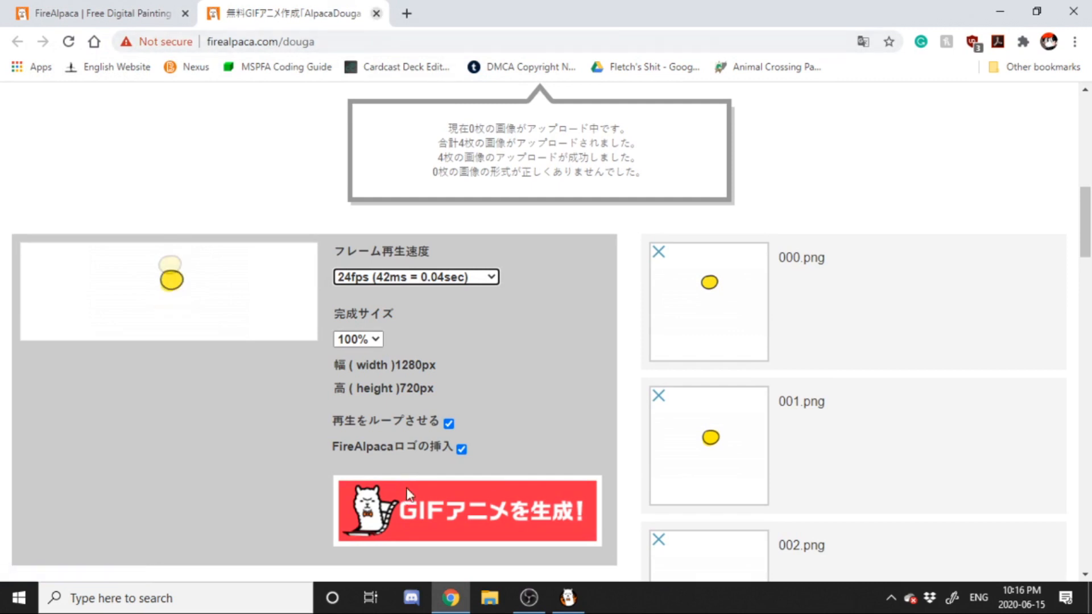
click(606, 597)
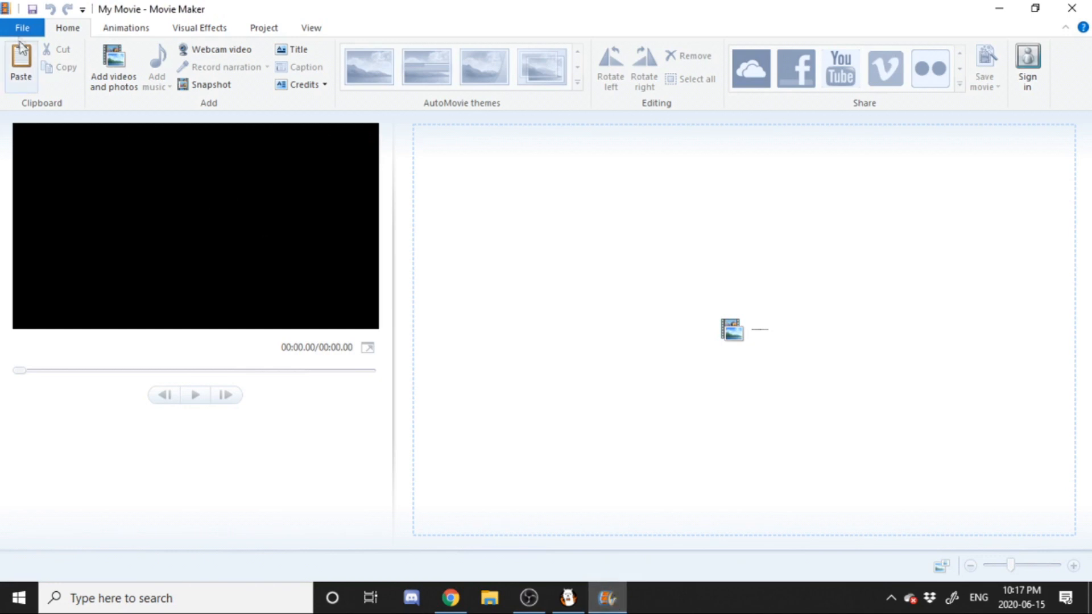
- Try importing from a device via the project menu and dismiss the Photo Gallery message
click(22, 27)
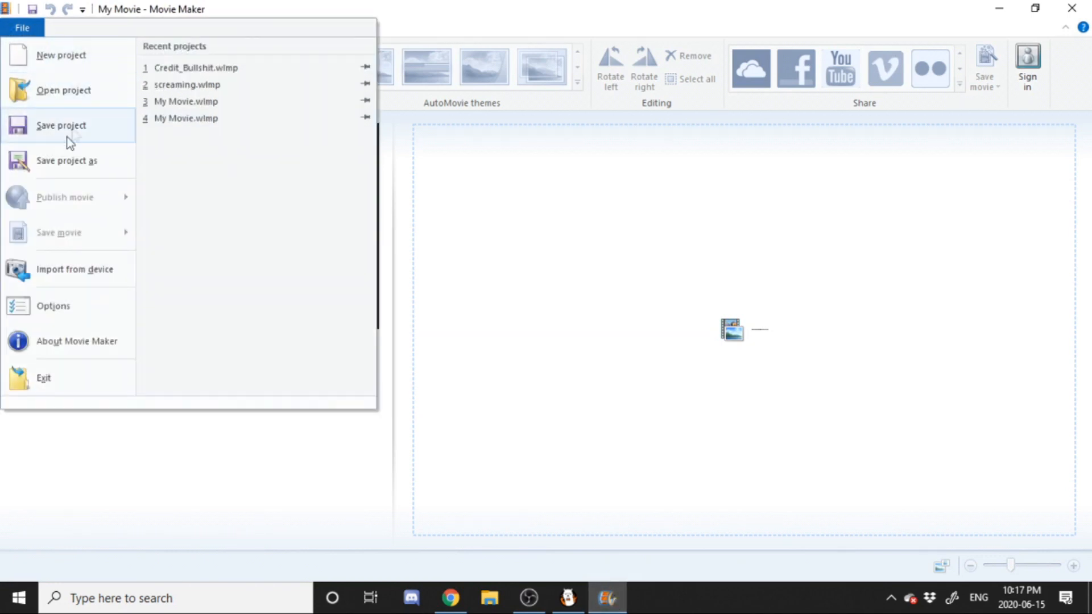
mouse_move(76, 91)
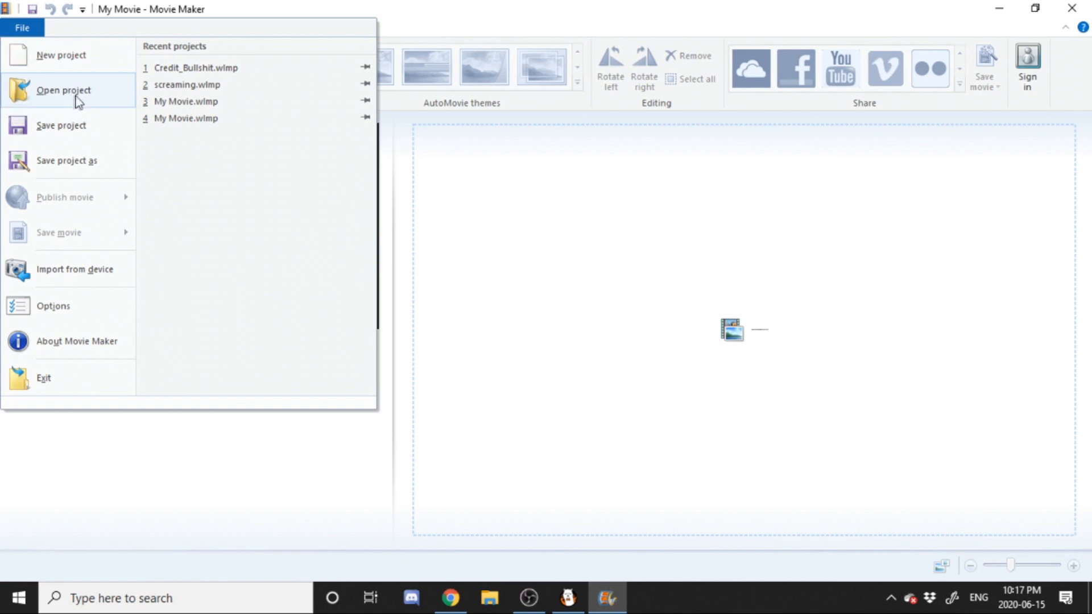
mouse_move(55, 54)
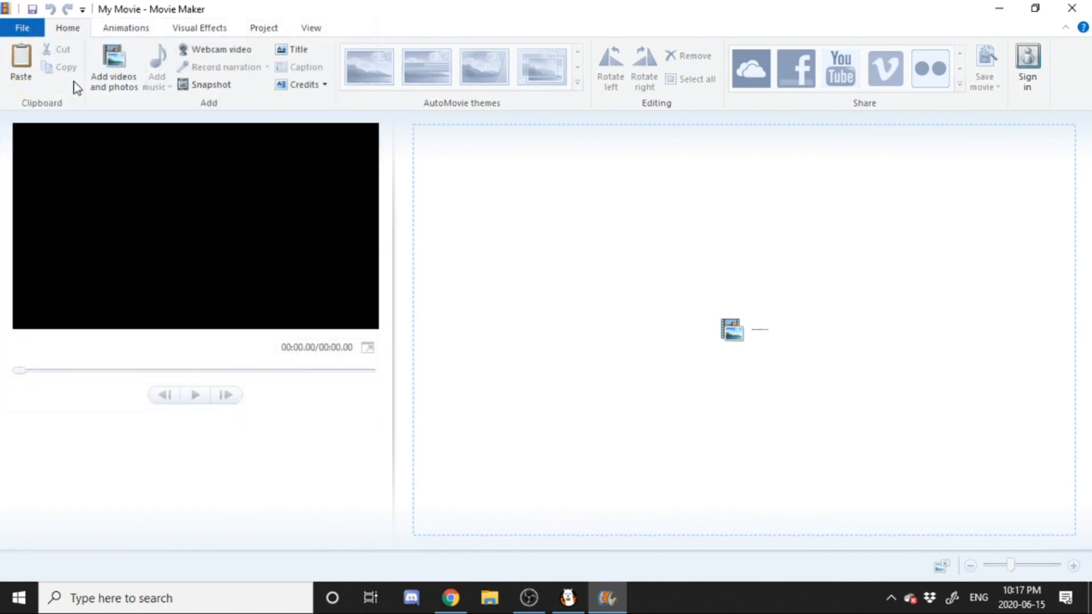
click(22, 27)
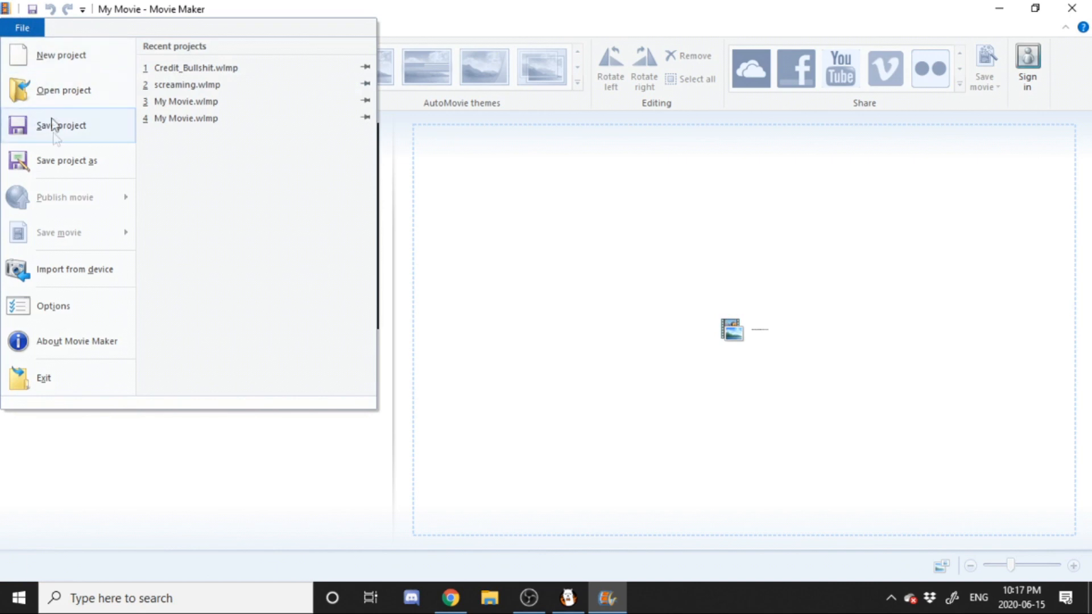
click(61, 125)
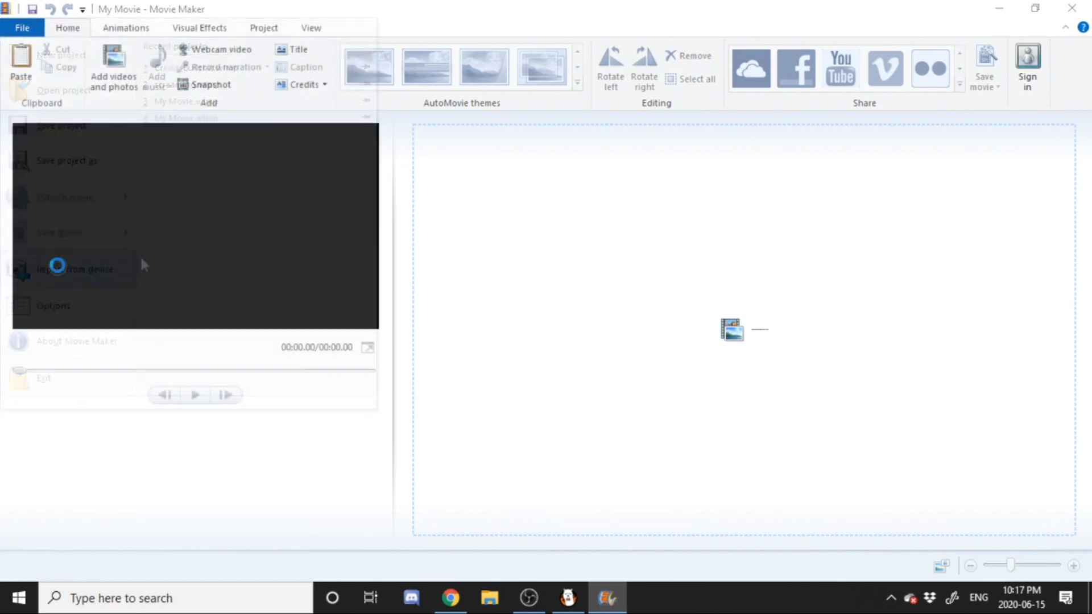
click(75, 268)
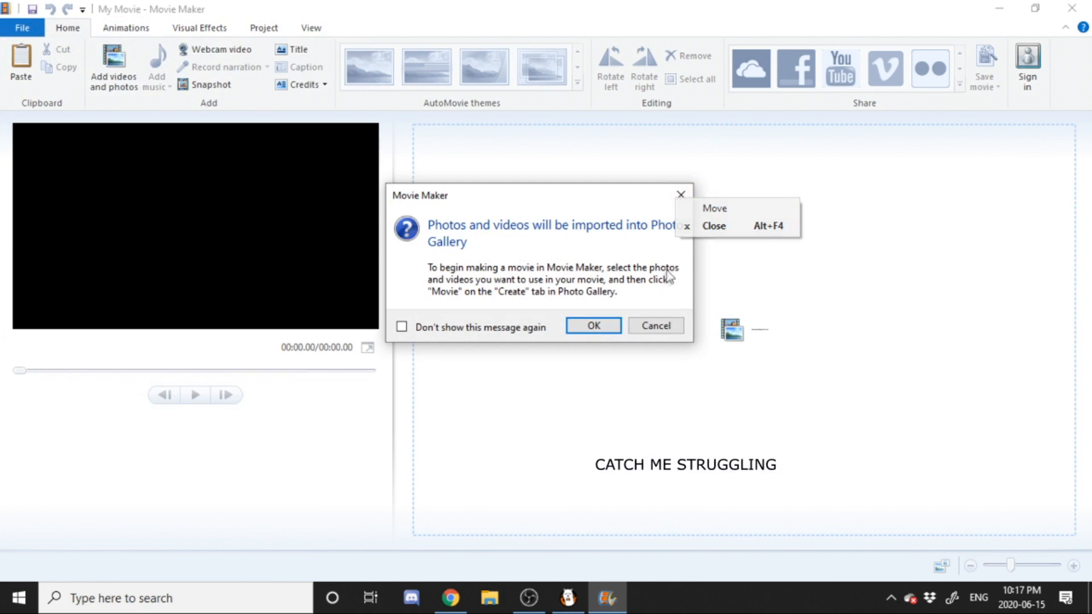
click(592, 326)
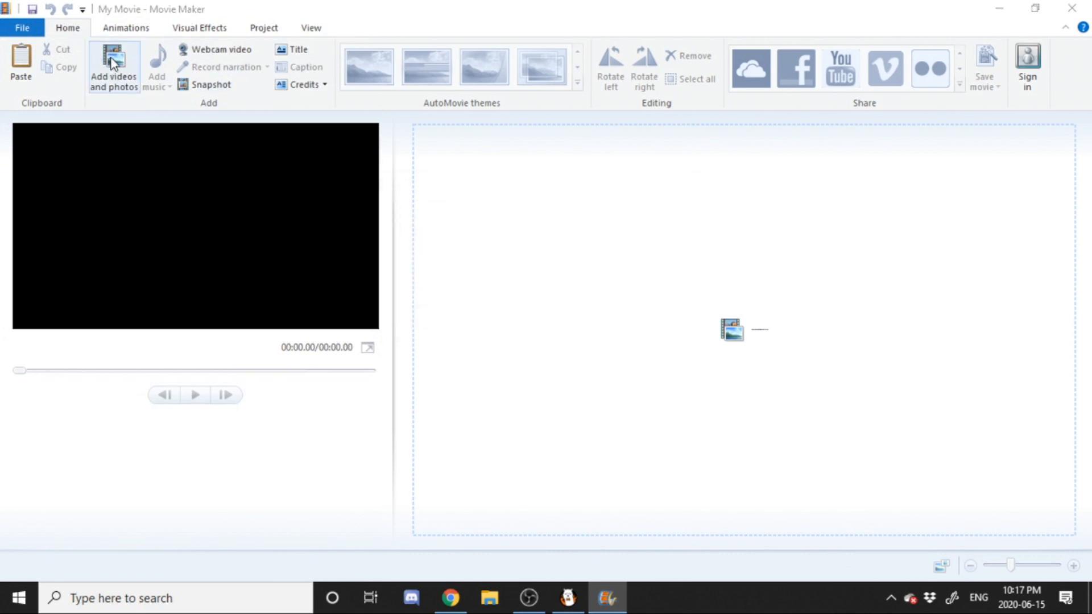
- Add the four bouncing-ball frames 000–003 from the Desktop to the storyboard
click(113, 66)
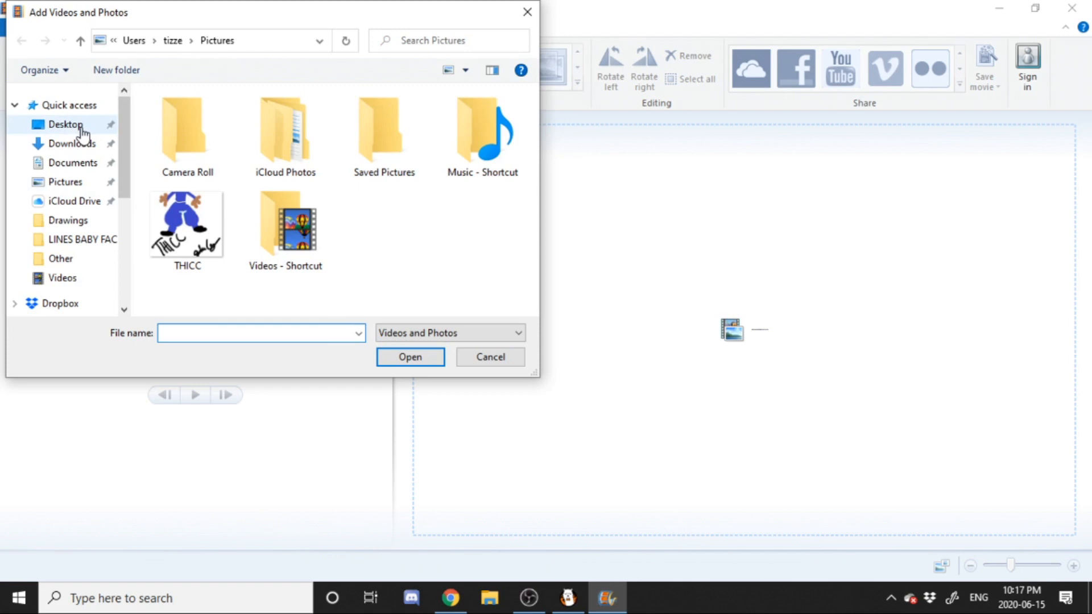
click(66, 124)
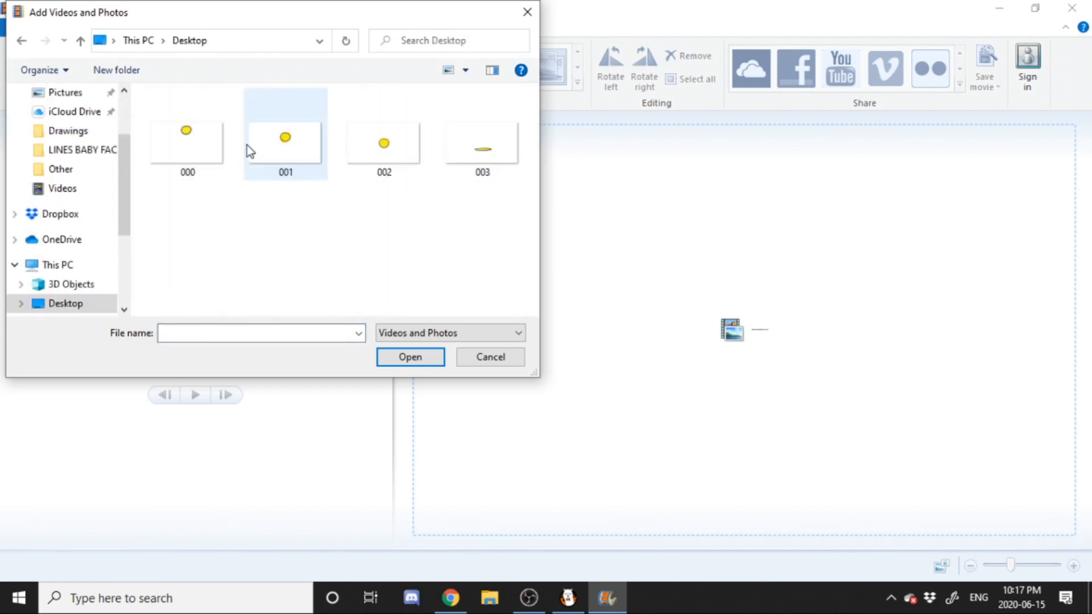
click(410, 356)
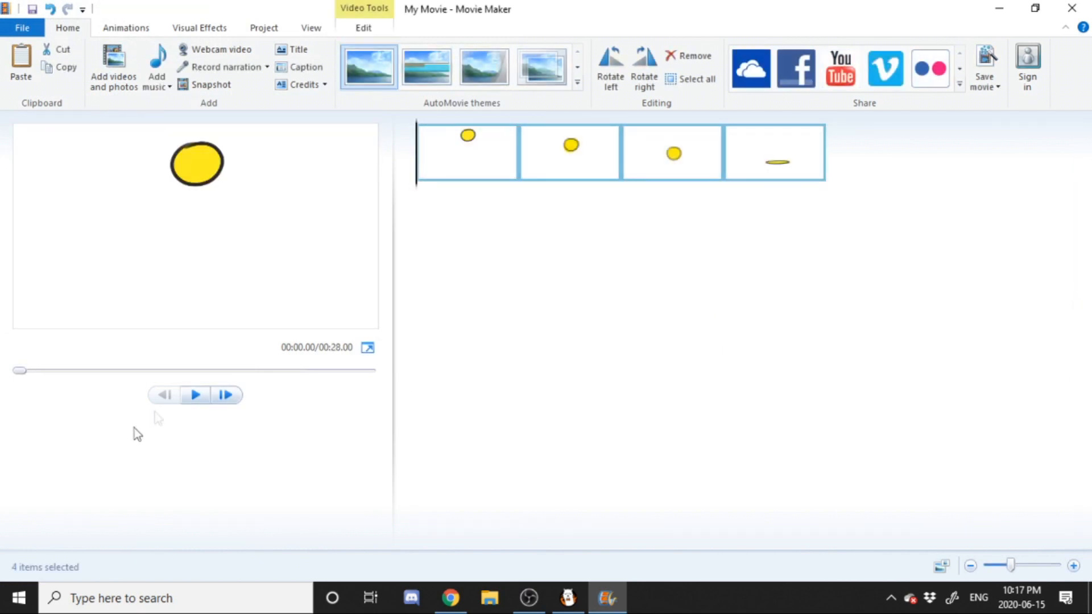
mouse_move(196, 395)
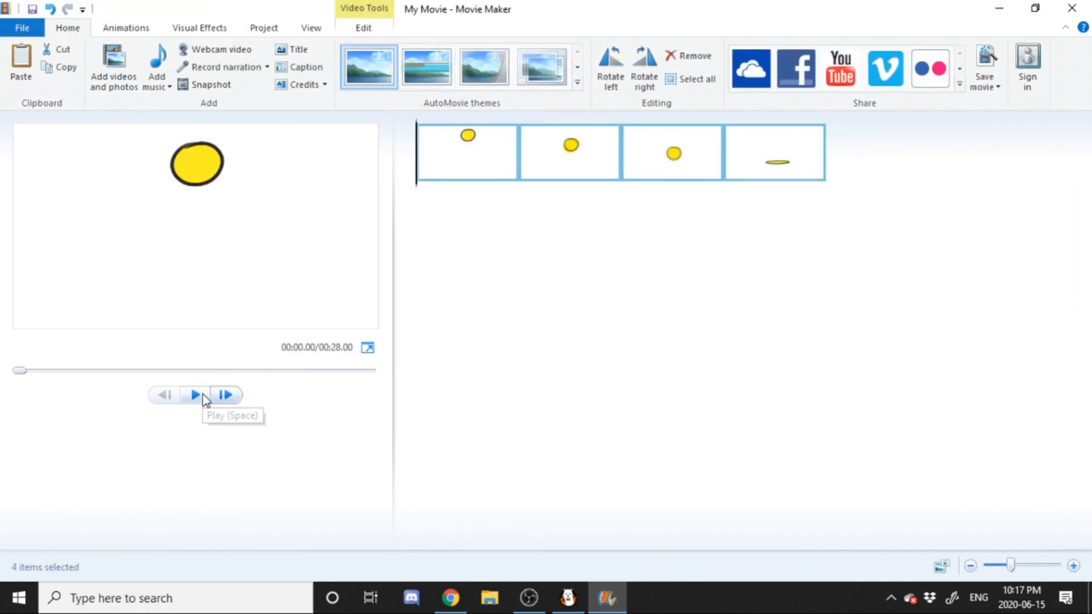
- Preview the movie, then set every frame's duration to 0.05 seconds for a 0.20-second total
click(196, 395)
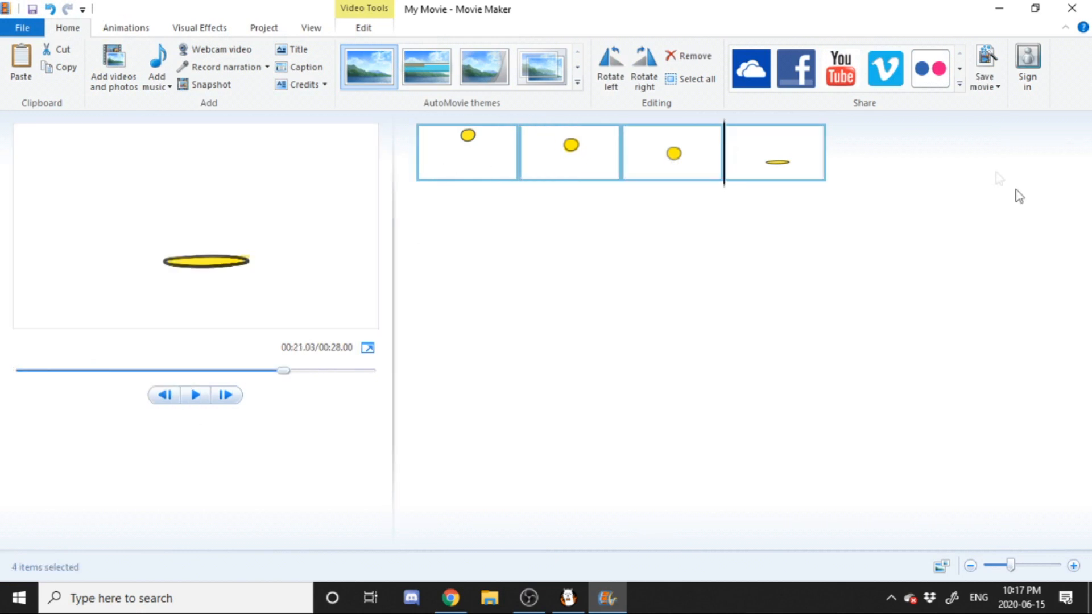
click(363, 27)
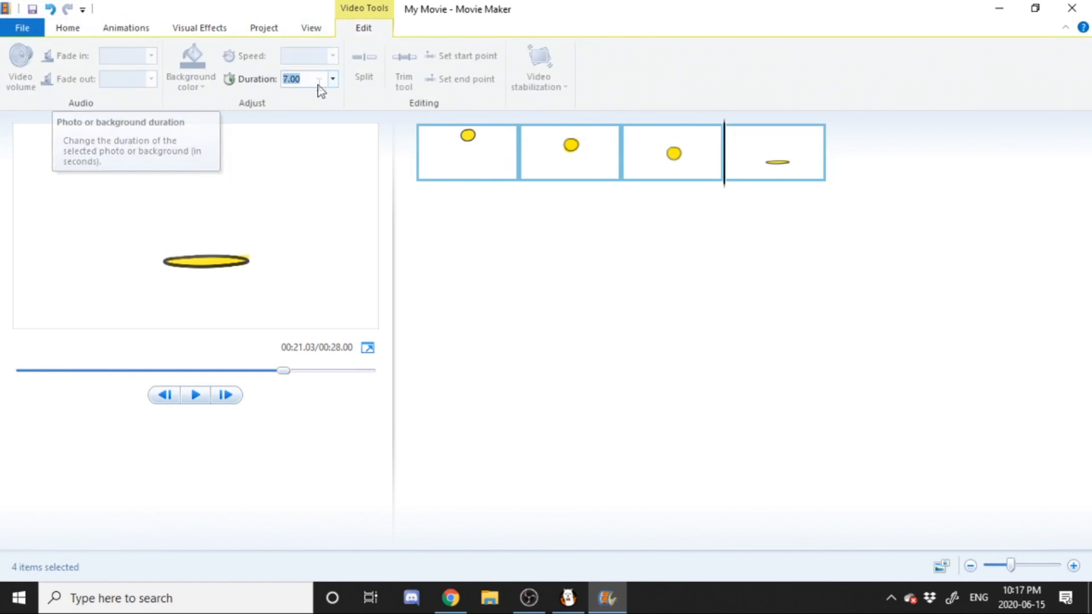
mouse_move(312, 101)
text(0)
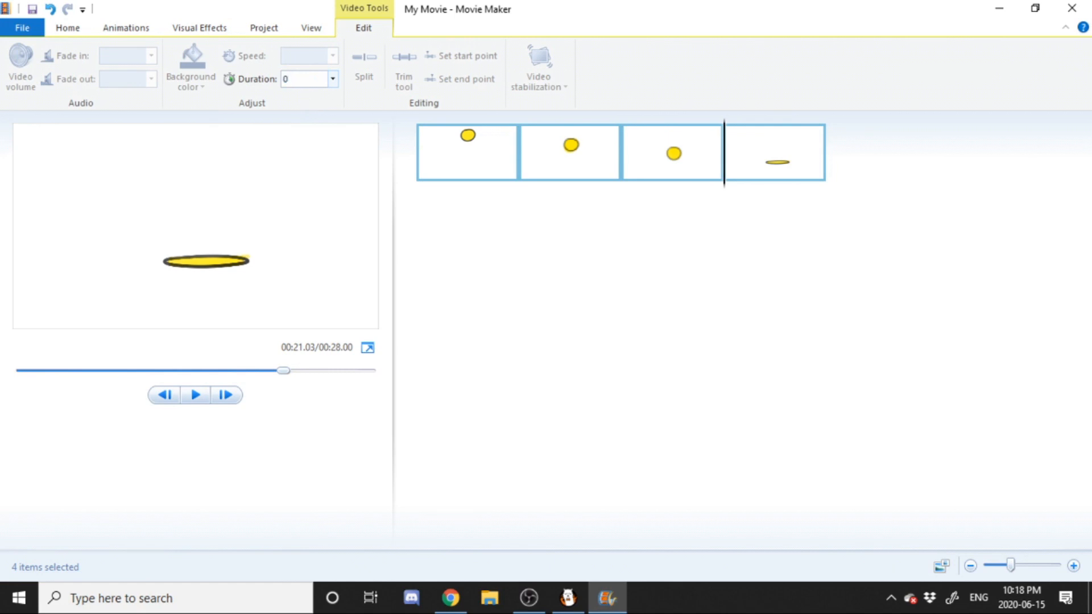
click(304, 79)
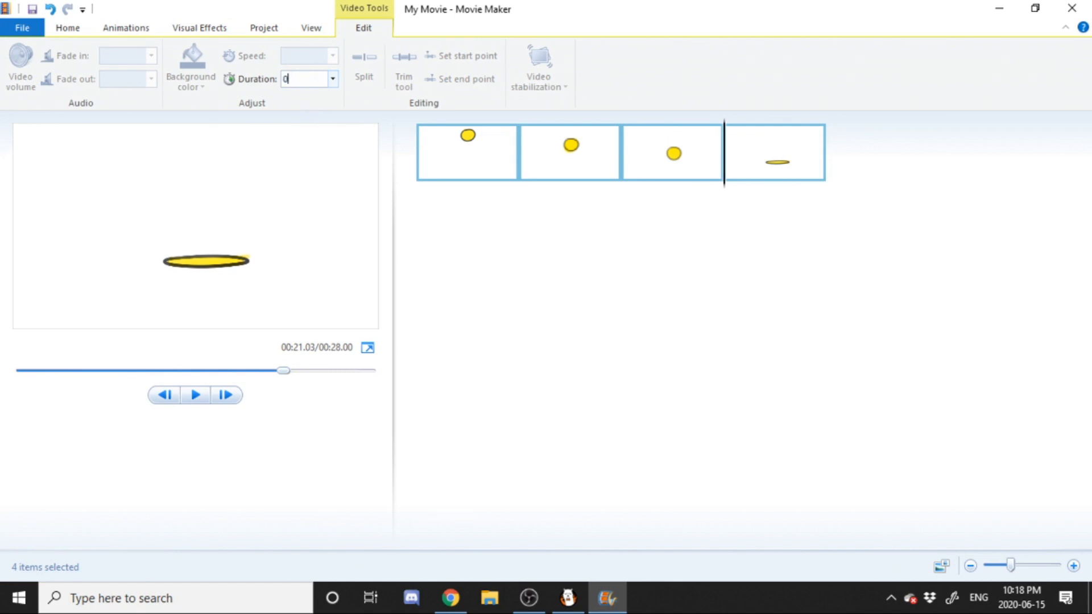
text(.05)
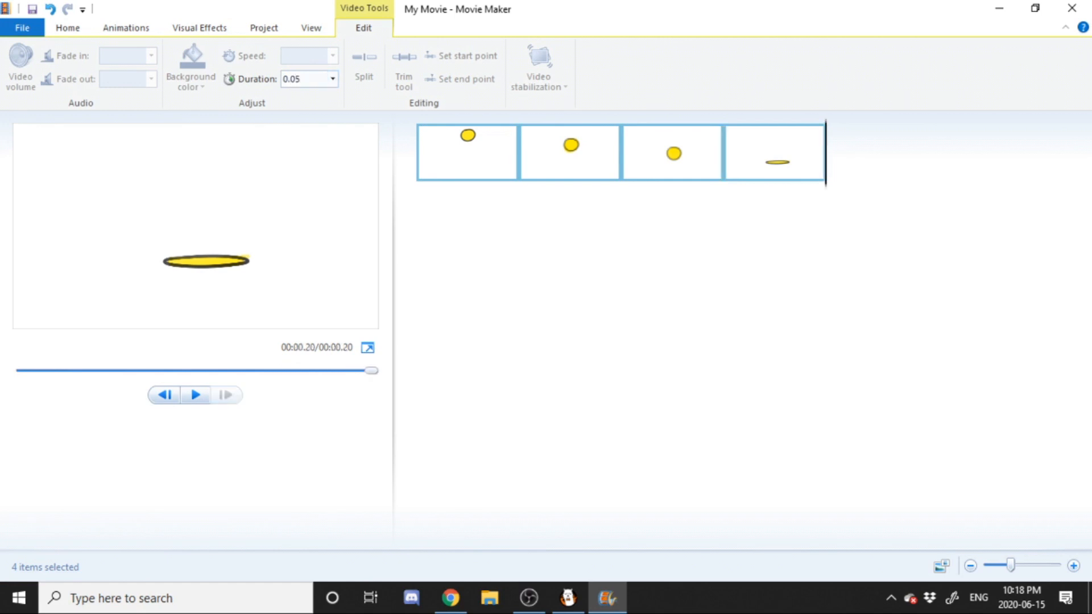
click(569, 151)
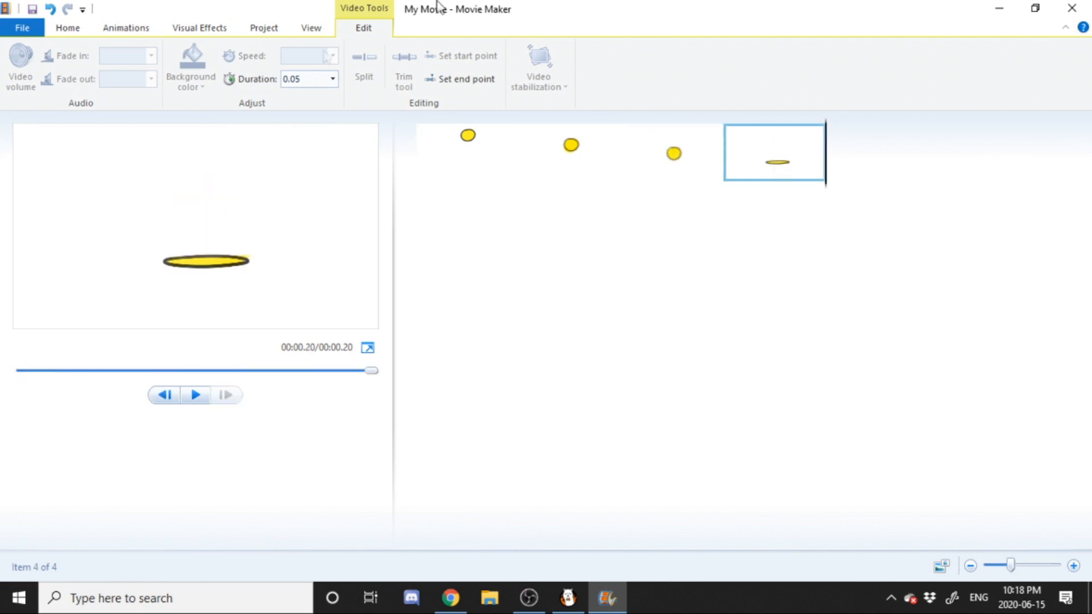
- Repeat the frames into a 13-clip, 0.65-second bounce loop and scrub through the preview
click(330, 78)
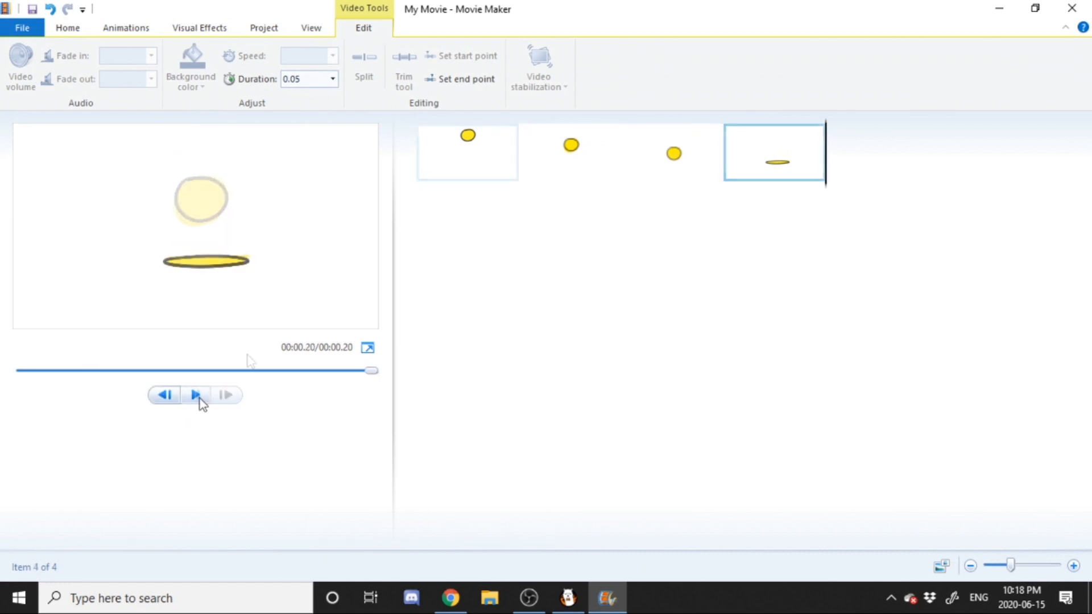
click(194, 395)
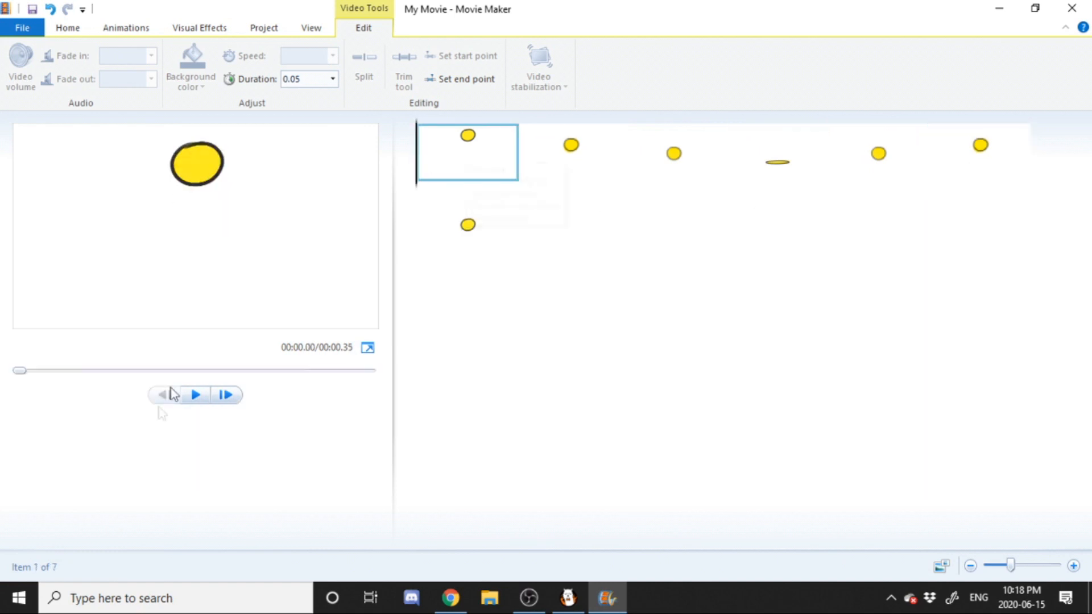
click(195, 394)
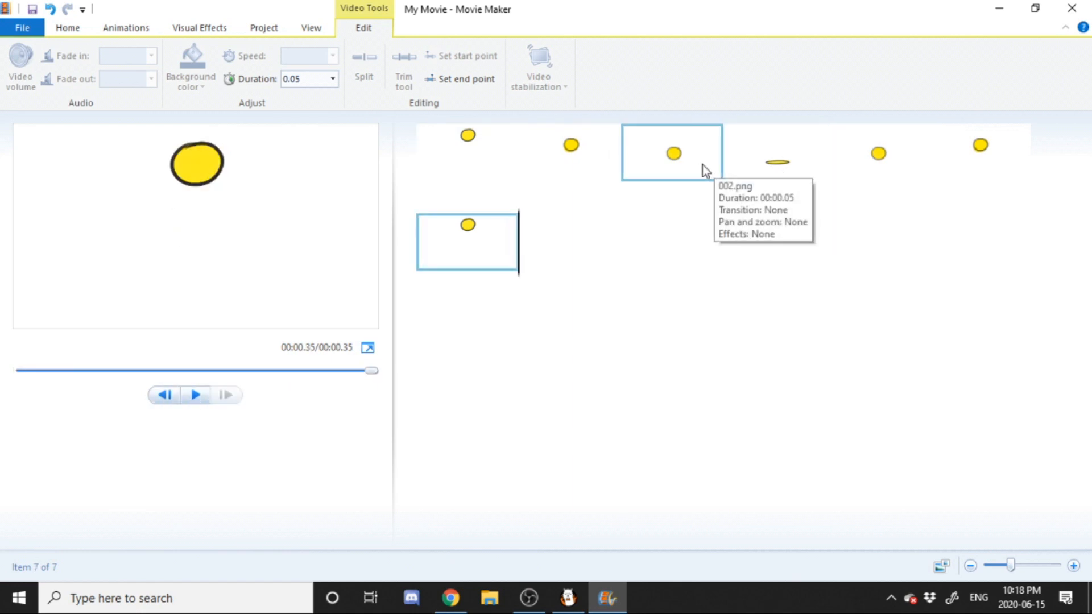
click(570, 151)
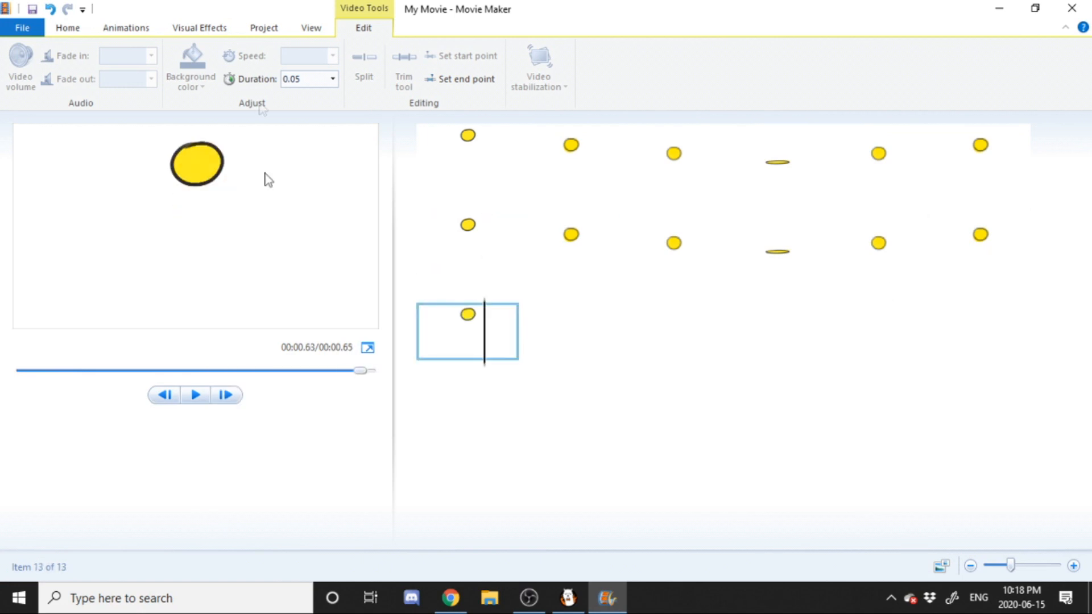
mouse_move(126, 55)
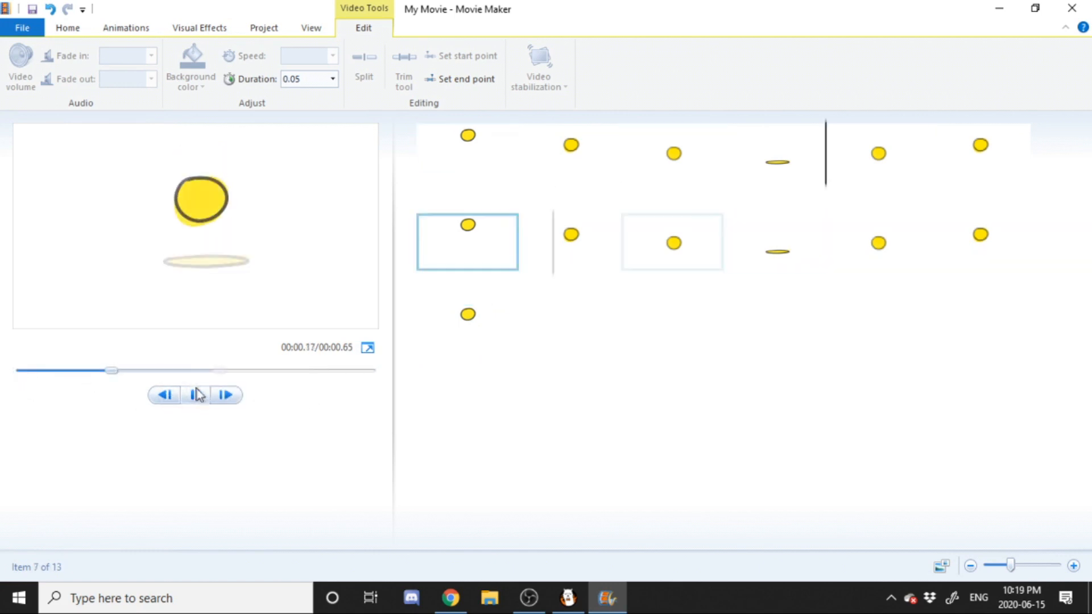
drag(112, 370, 197, 371)
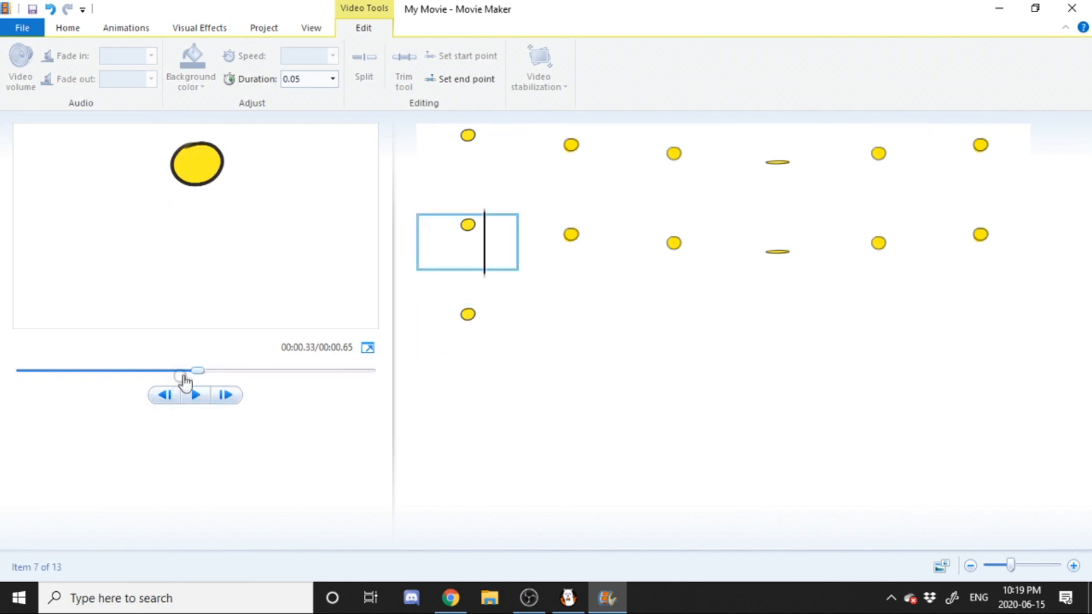